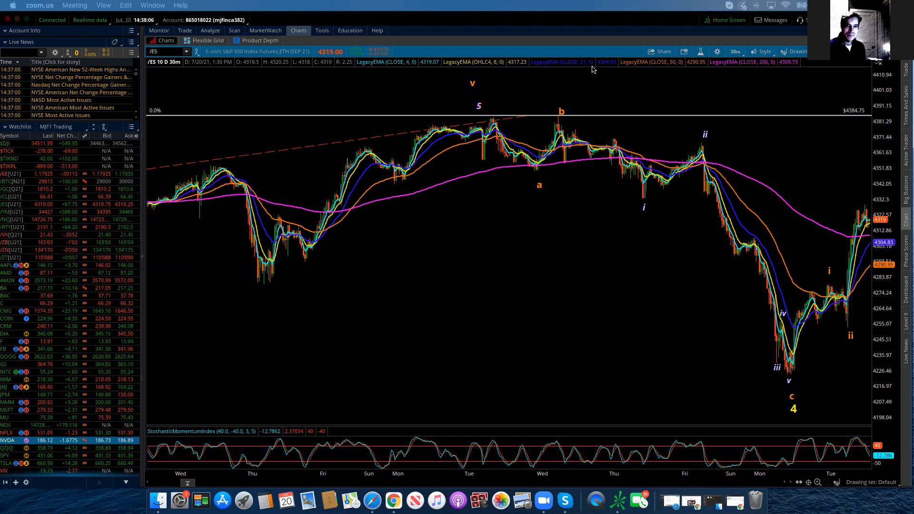
mouse_move(881, 195)
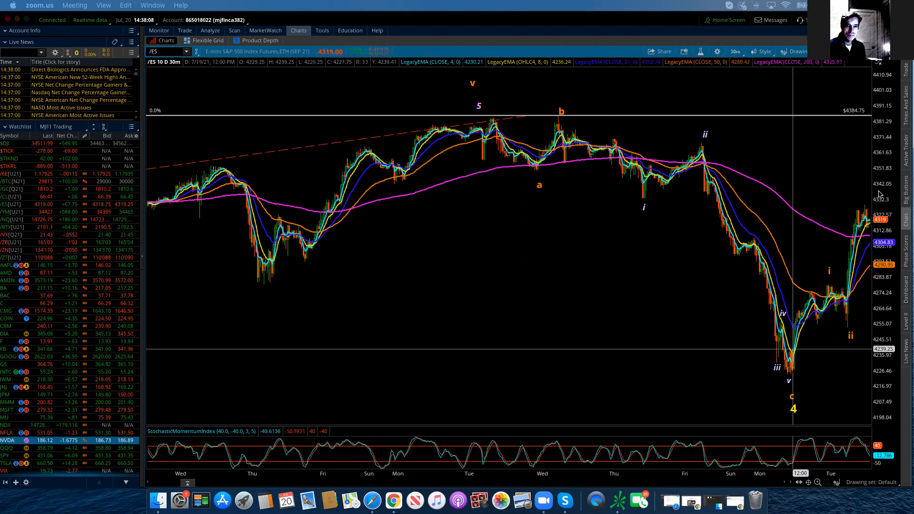
mouse_move(867, 220)
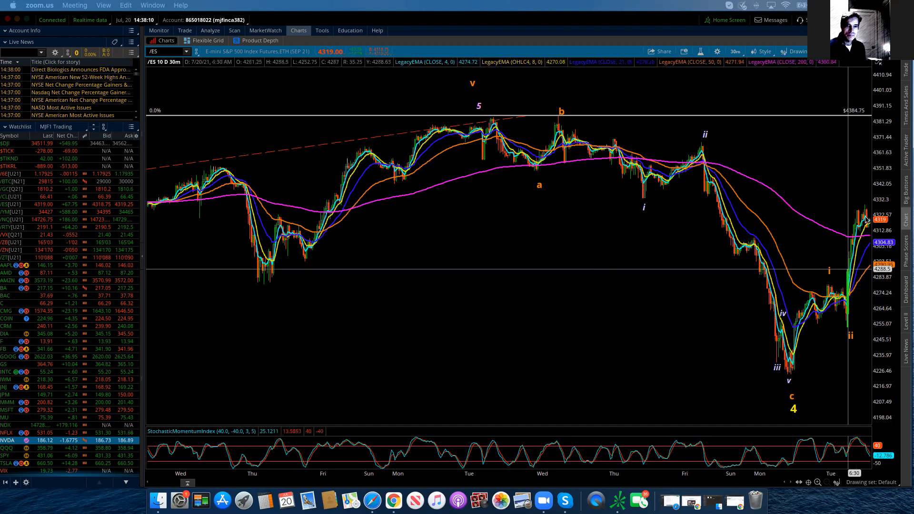
mouse_move(799, 360)
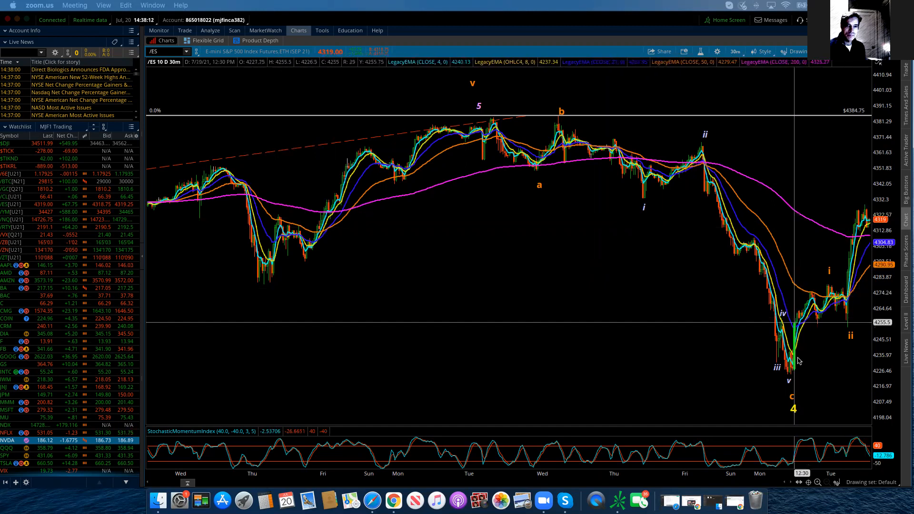
mouse_move(868, 348)
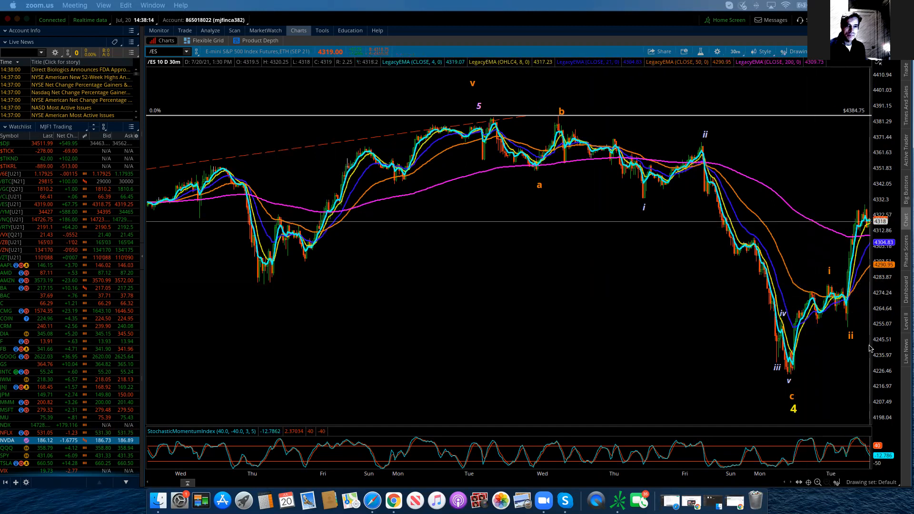
mouse_move(789, 378)
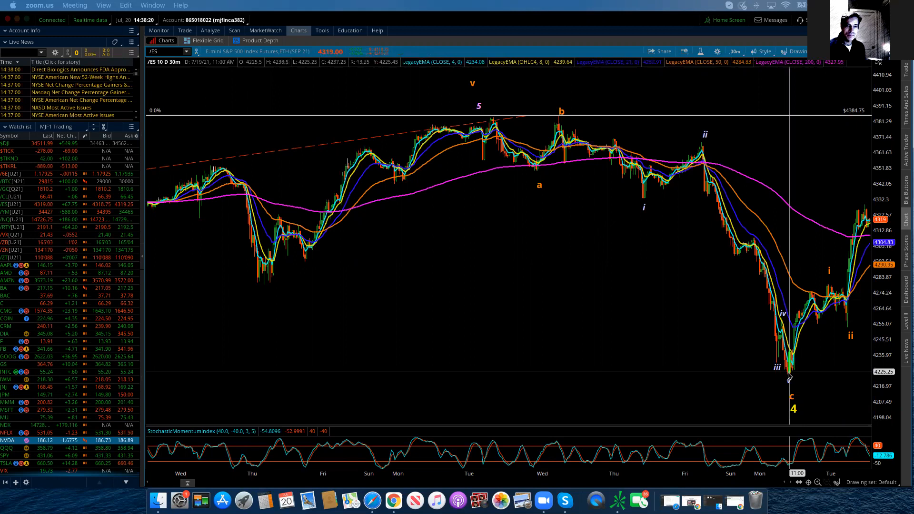
mouse_move(788, 378)
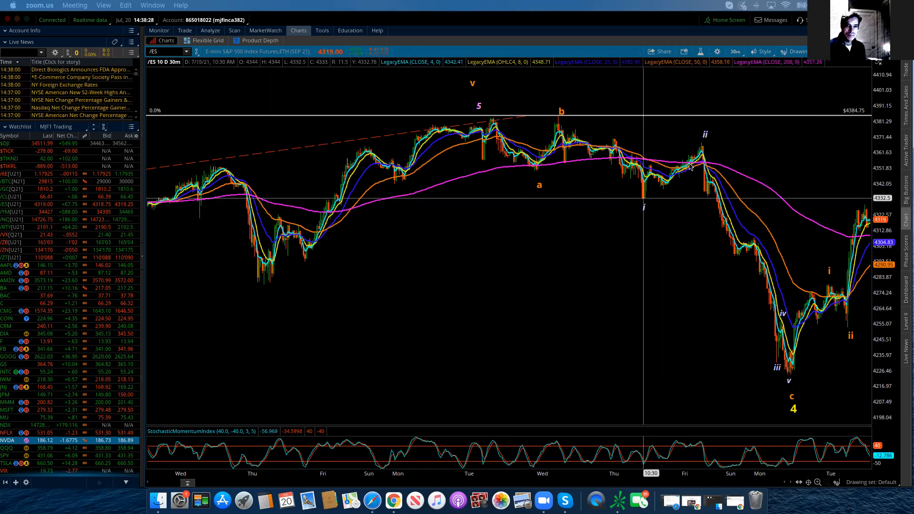
mouse_move(801, 312)
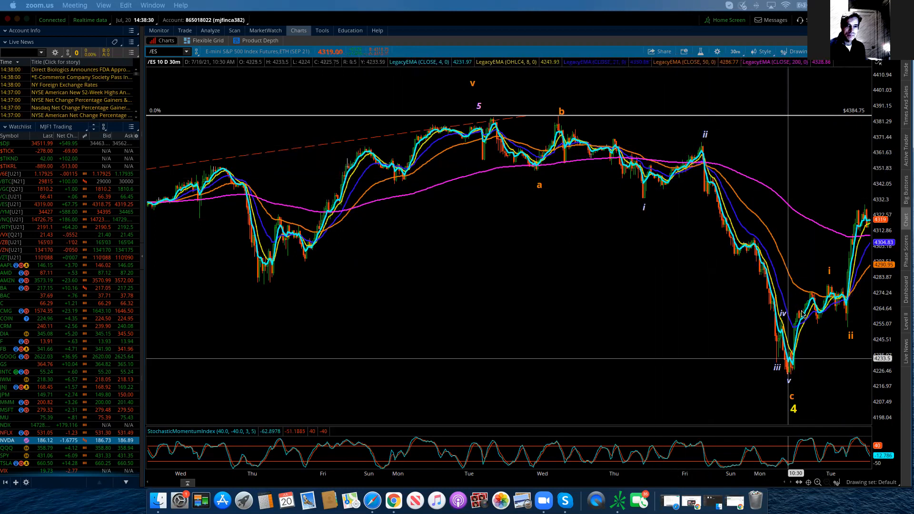
mouse_move(793, 396)
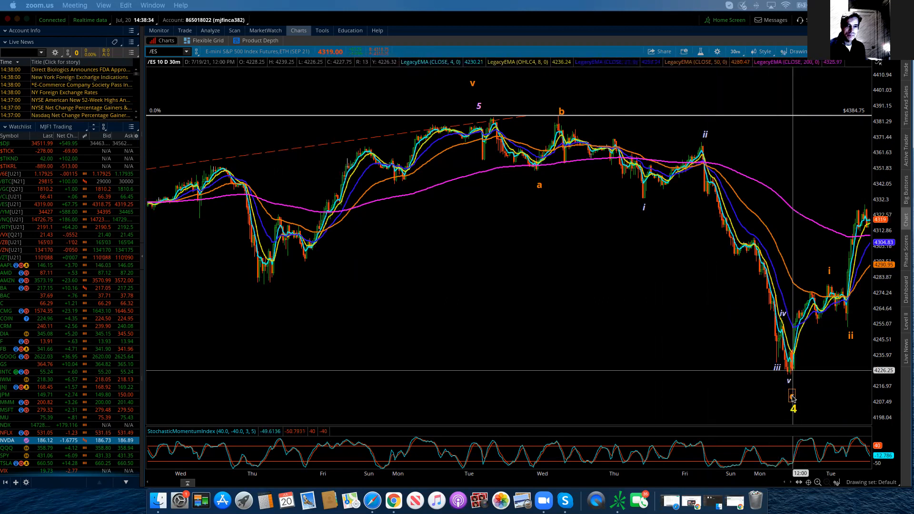
mouse_move(793, 405)
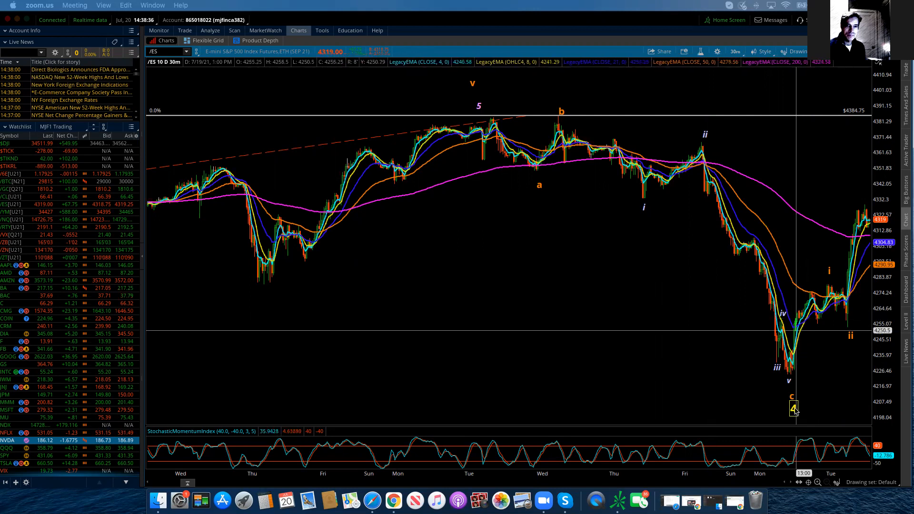
mouse_move(650, 211)
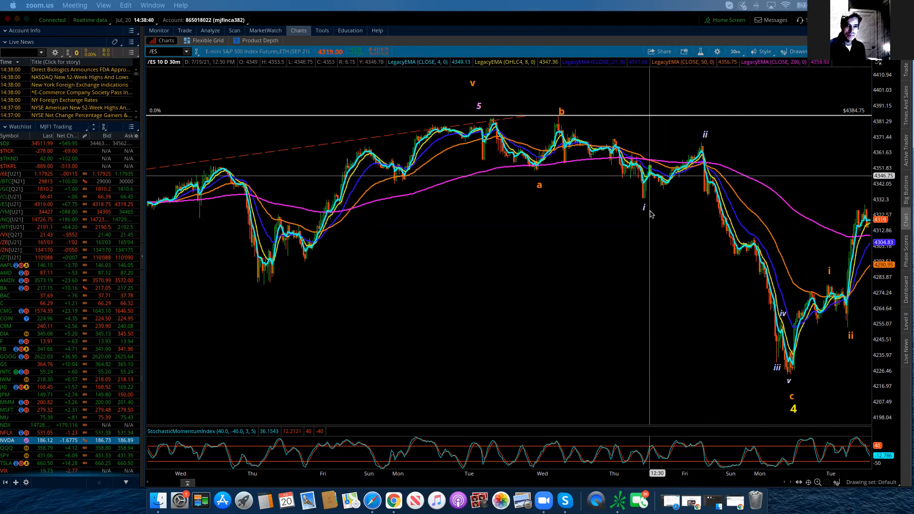
mouse_move(760, 350)
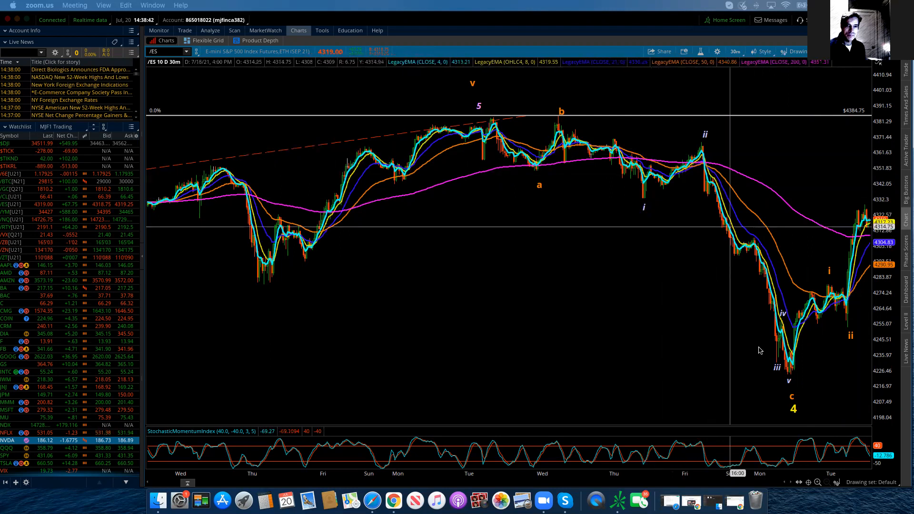
mouse_move(790, 385)
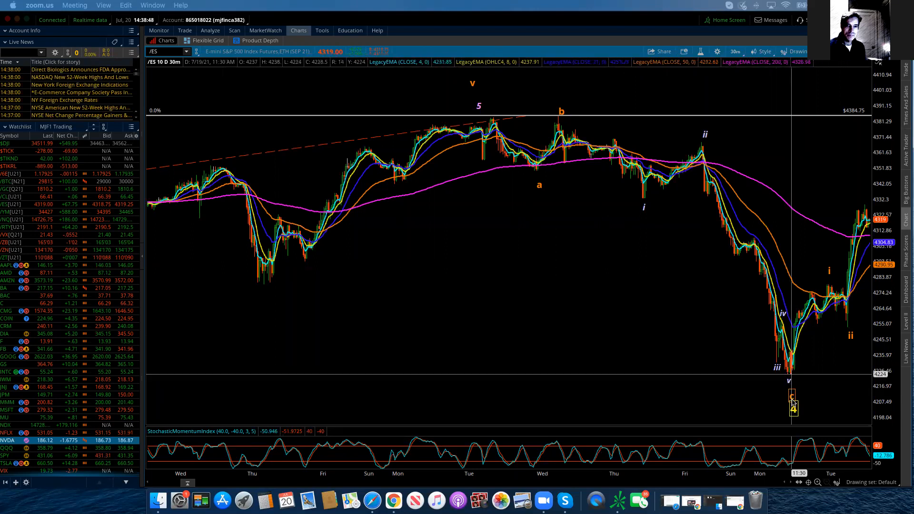
mouse_move(793, 408)
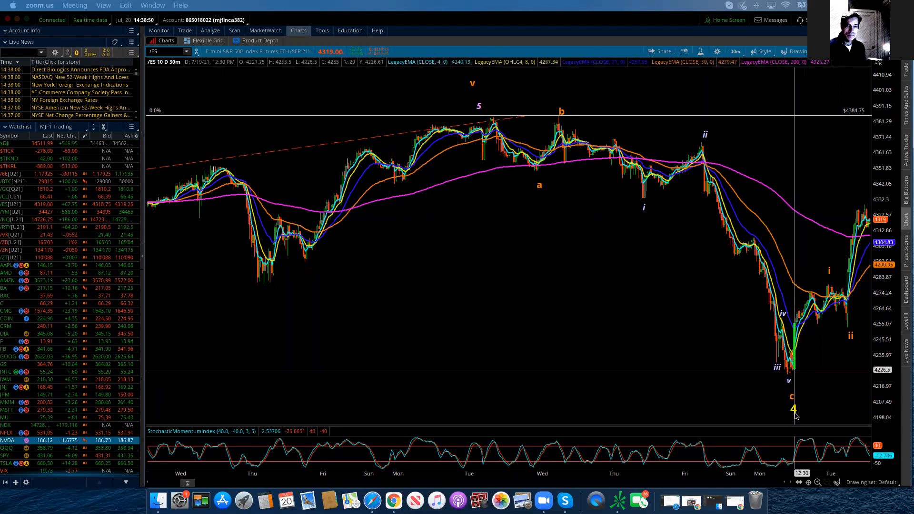
mouse_move(793, 408)
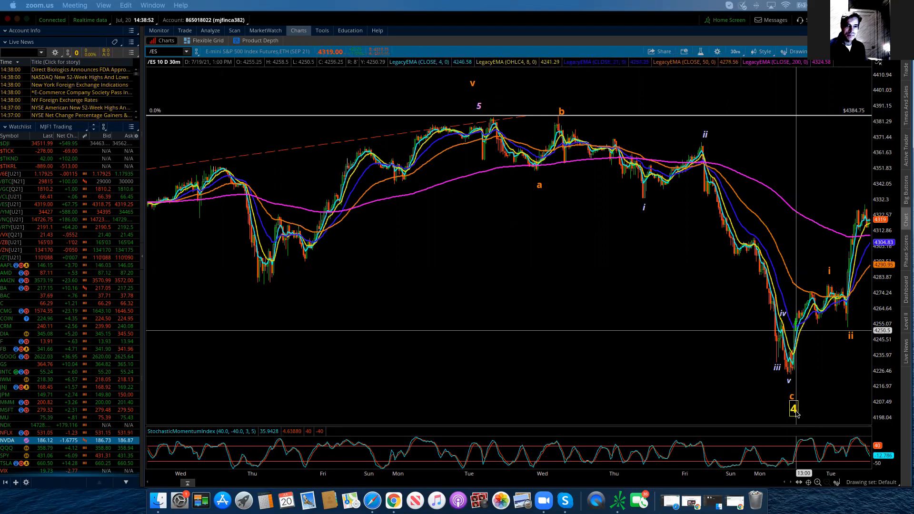
mouse_move(799, 372)
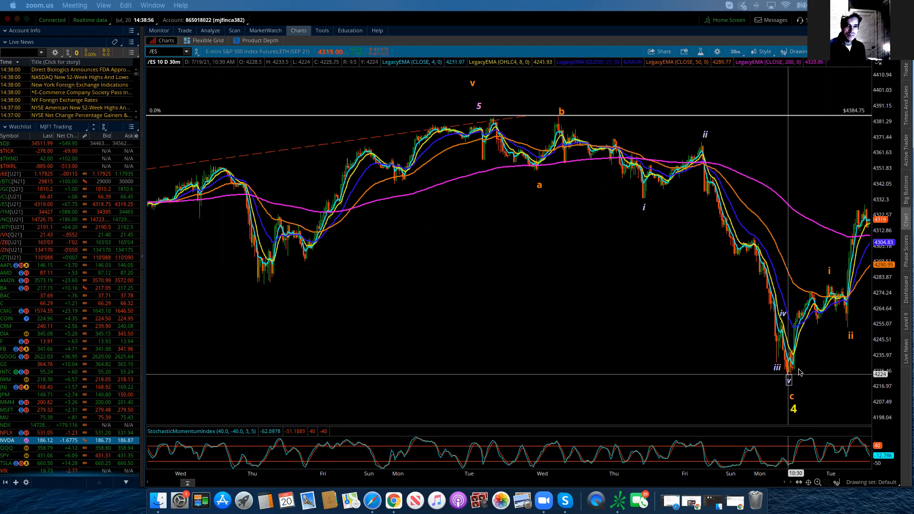
mouse_move(793, 356)
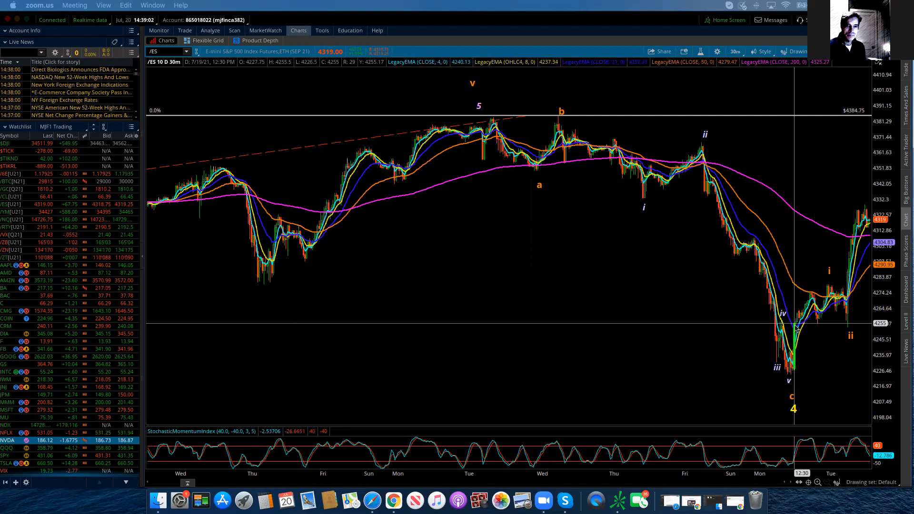
mouse_move(808, 346)
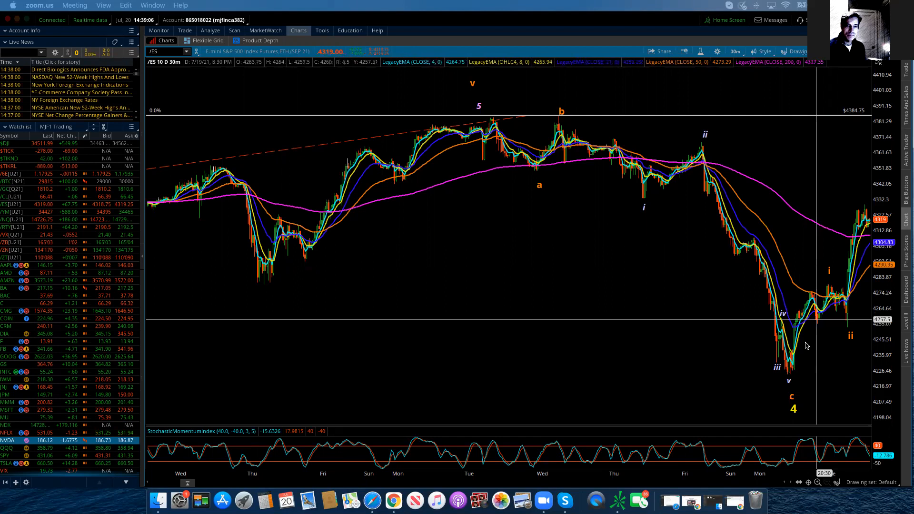
mouse_move(795, 350)
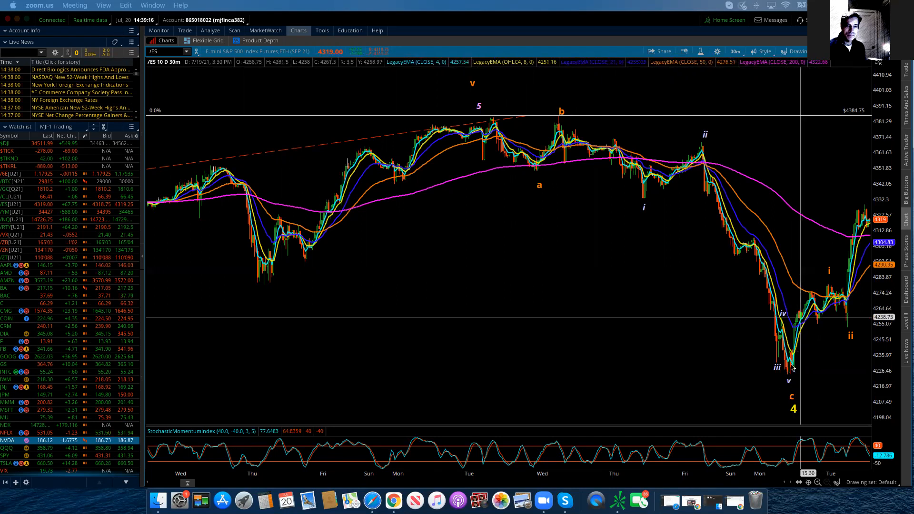
mouse_move(805, 299)
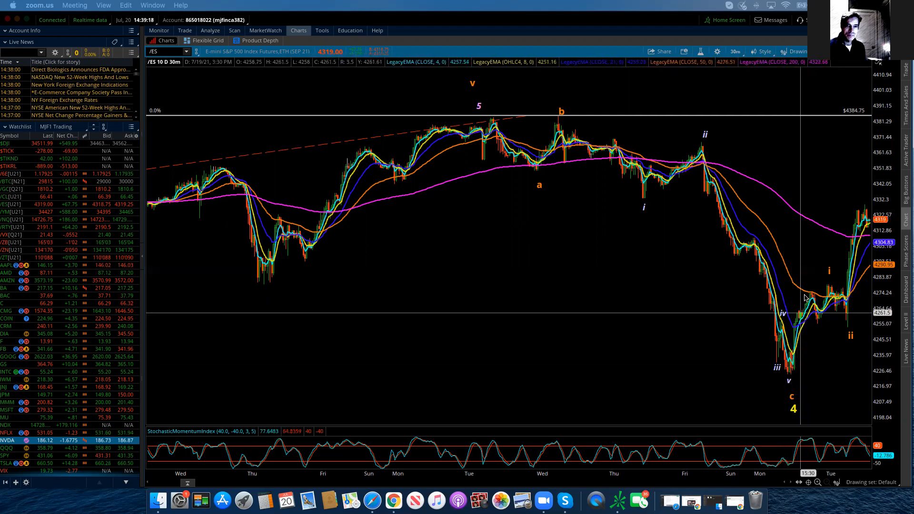
mouse_move(831, 273)
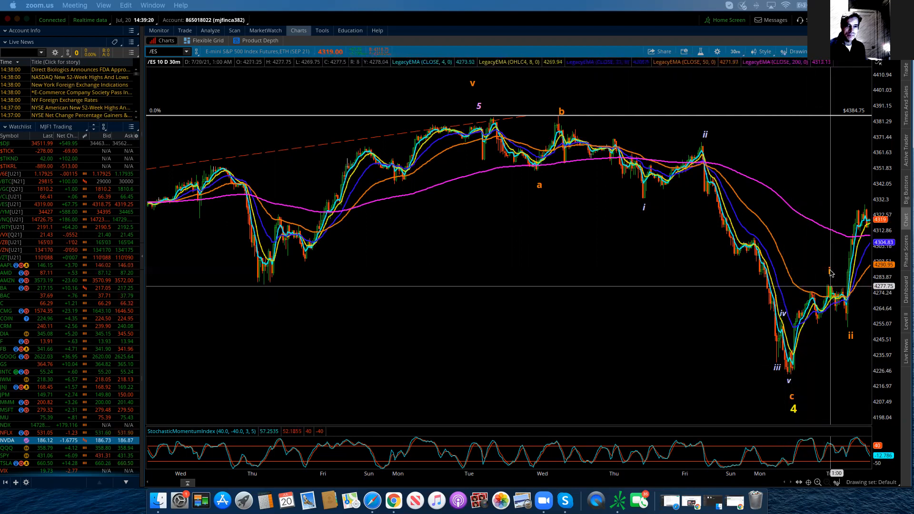
mouse_move(829, 275)
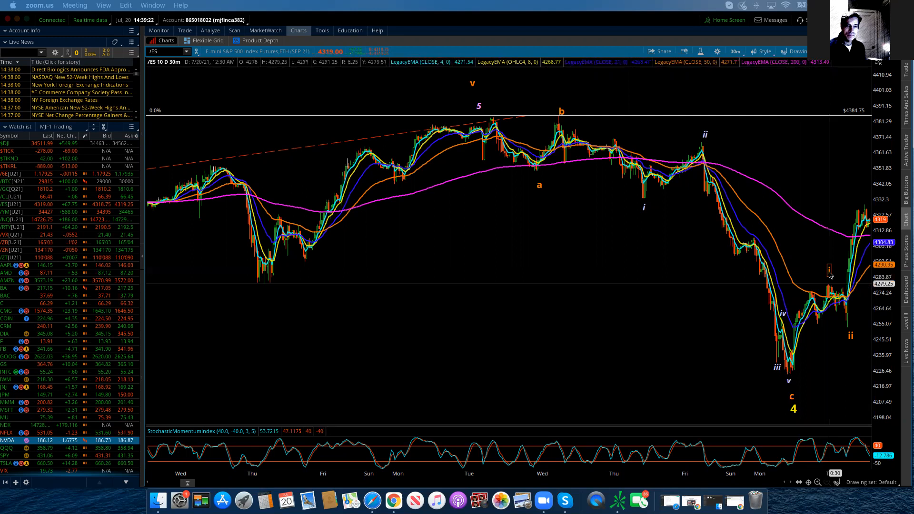
mouse_move(849, 319)
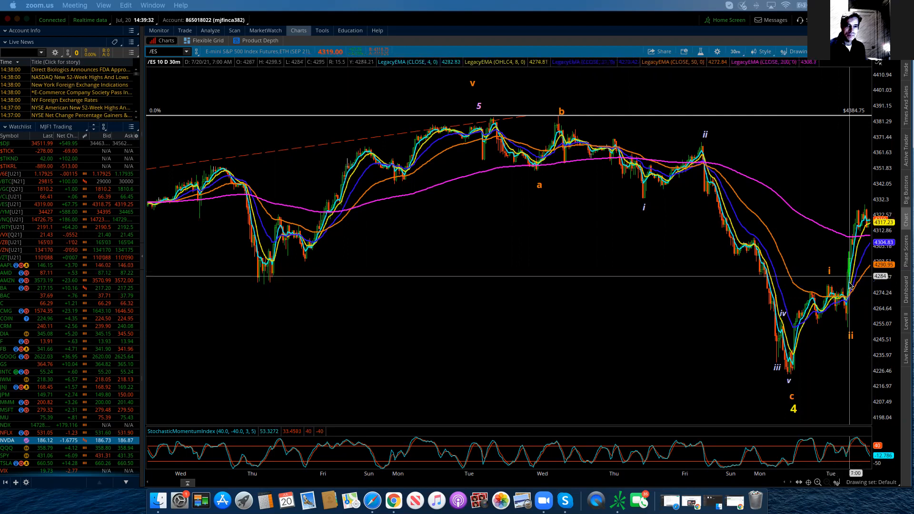
mouse_move(849, 328)
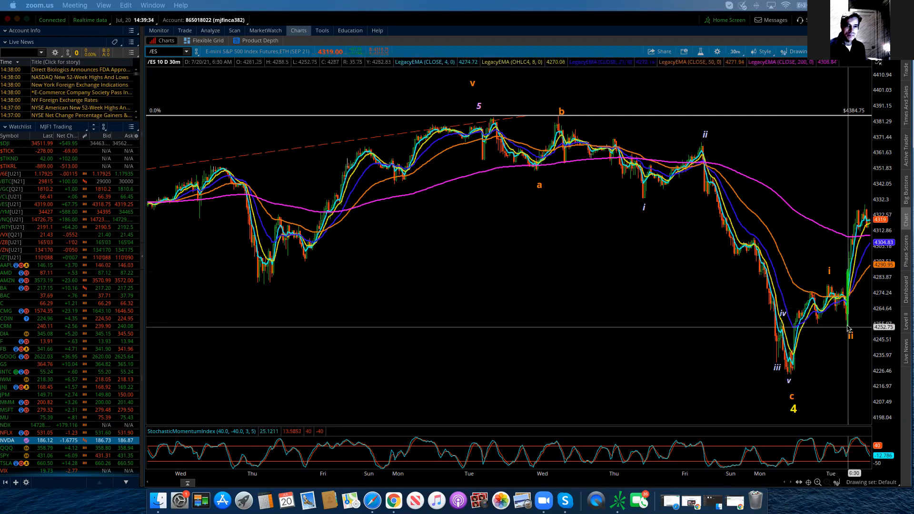
mouse_move(849, 313)
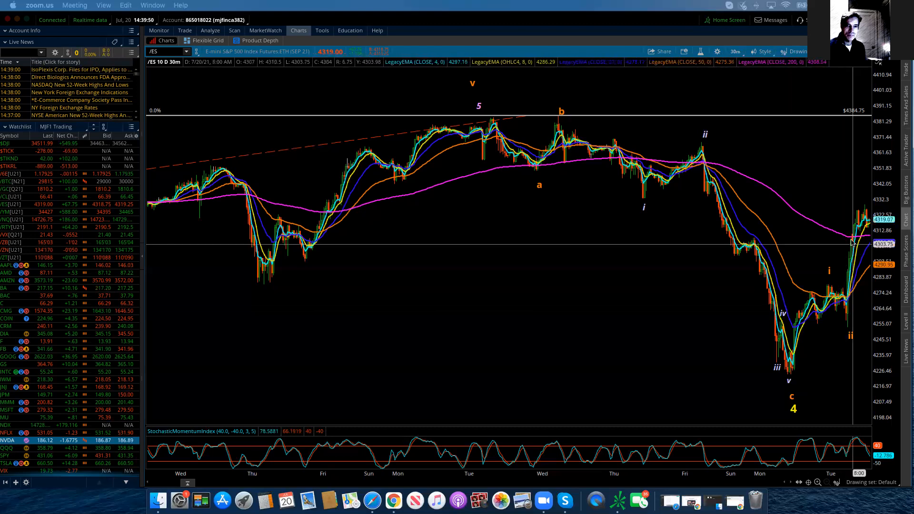
mouse_move(849, 264)
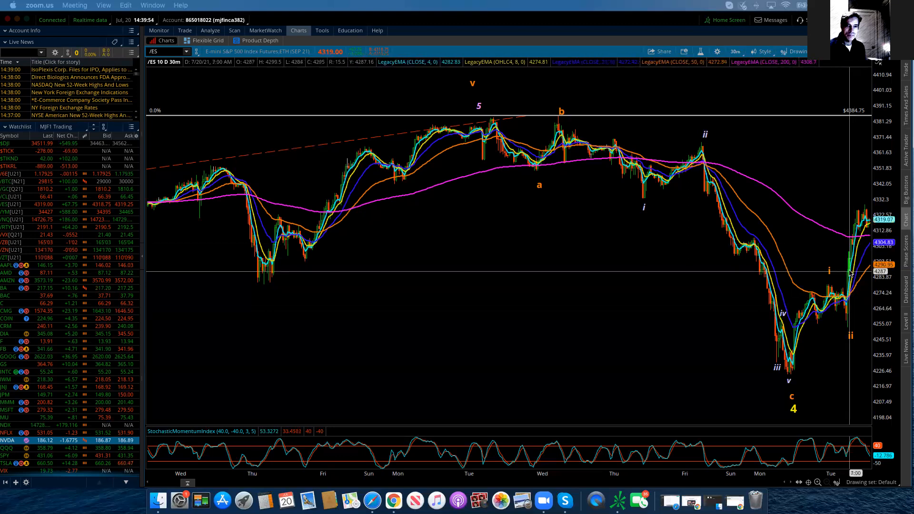
mouse_move(846, 298)
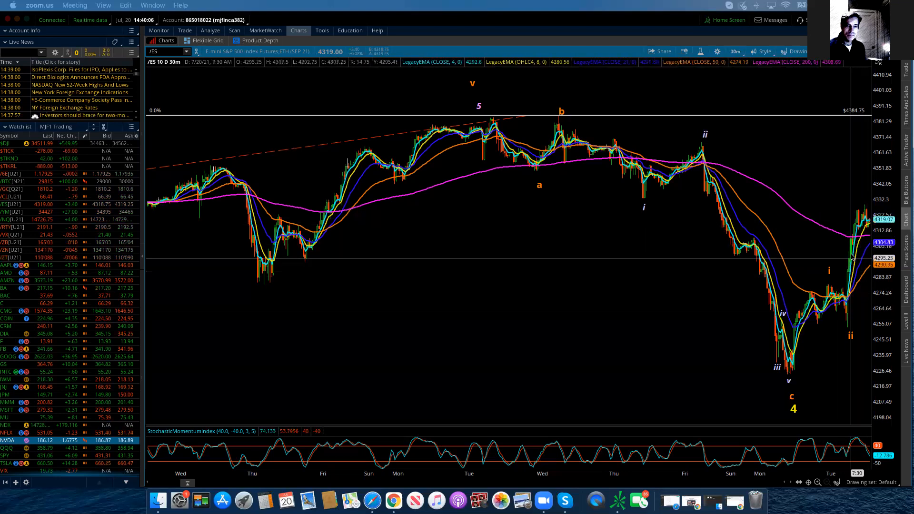
mouse_move(872, 257)
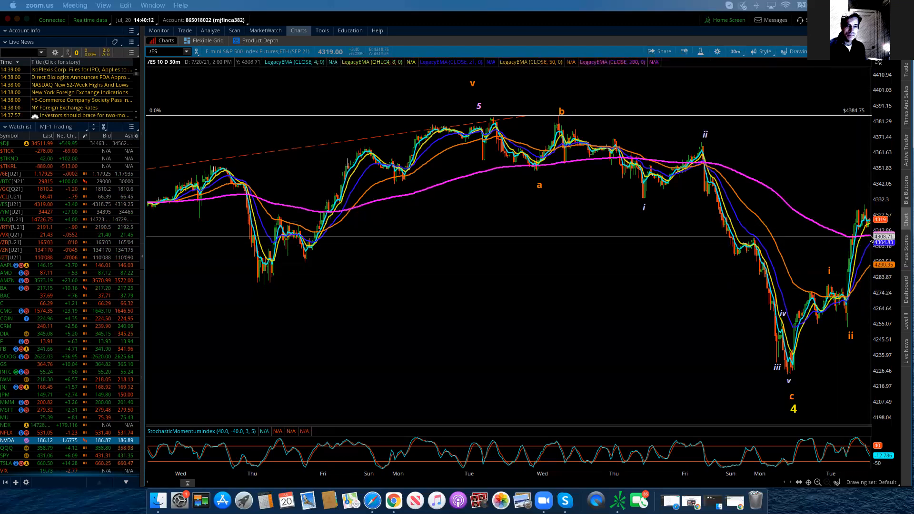
mouse_move(865, 207)
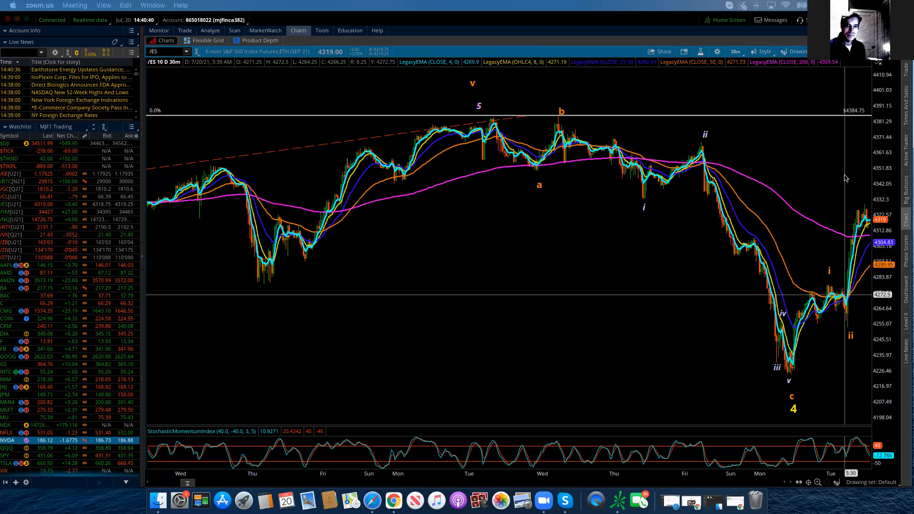
mouse_move(864, 205)
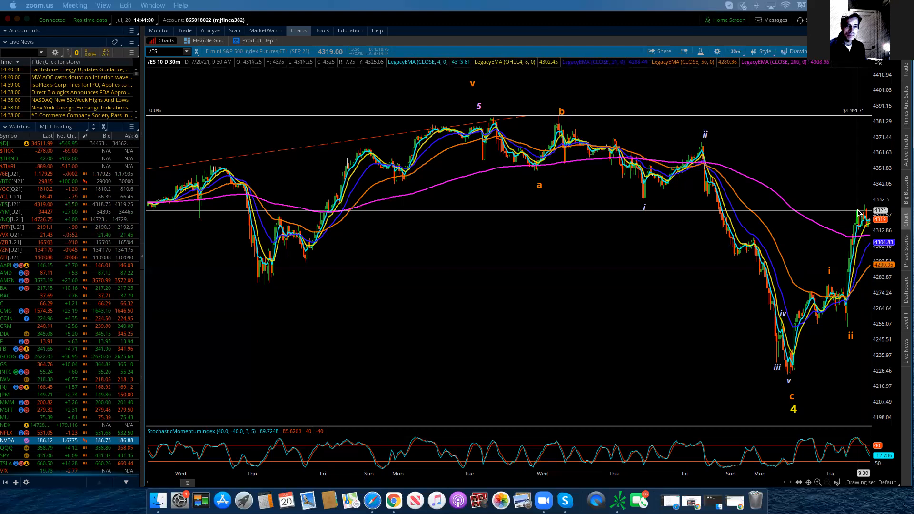
mouse_move(868, 232)
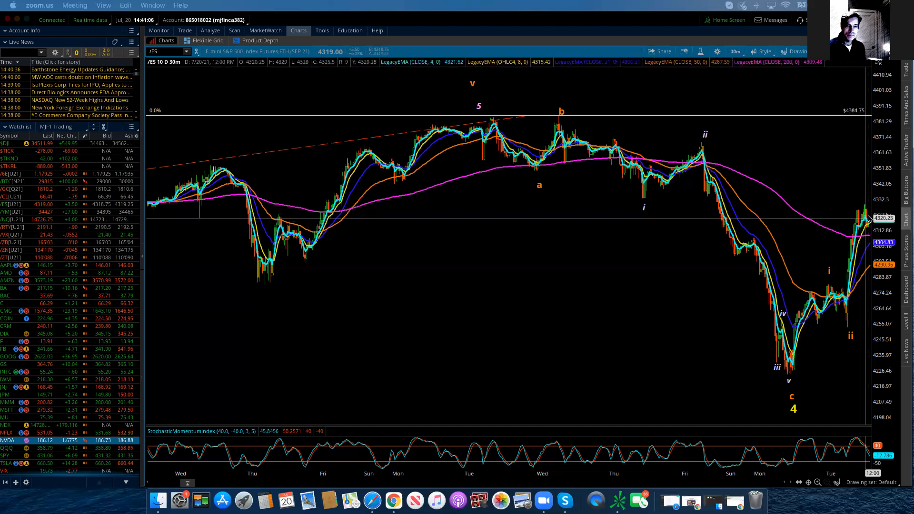
mouse_move(869, 236)
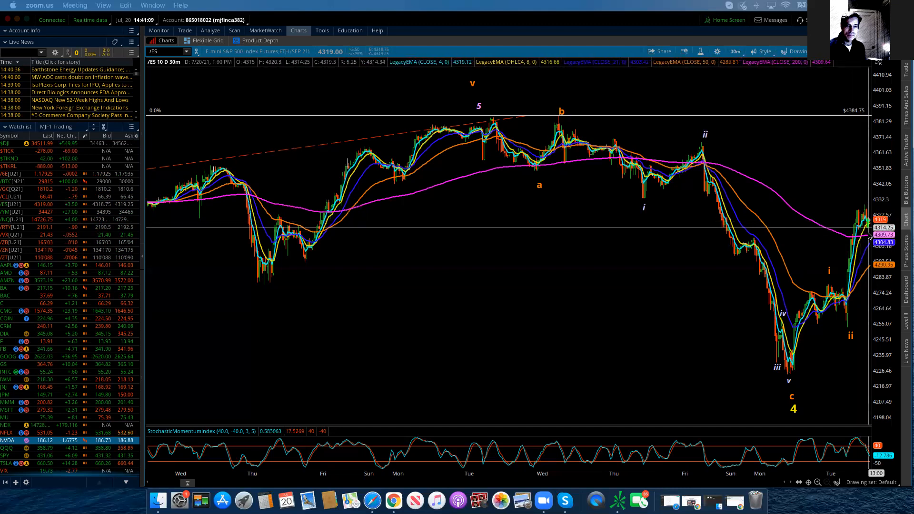
mouse_move(868, 239)
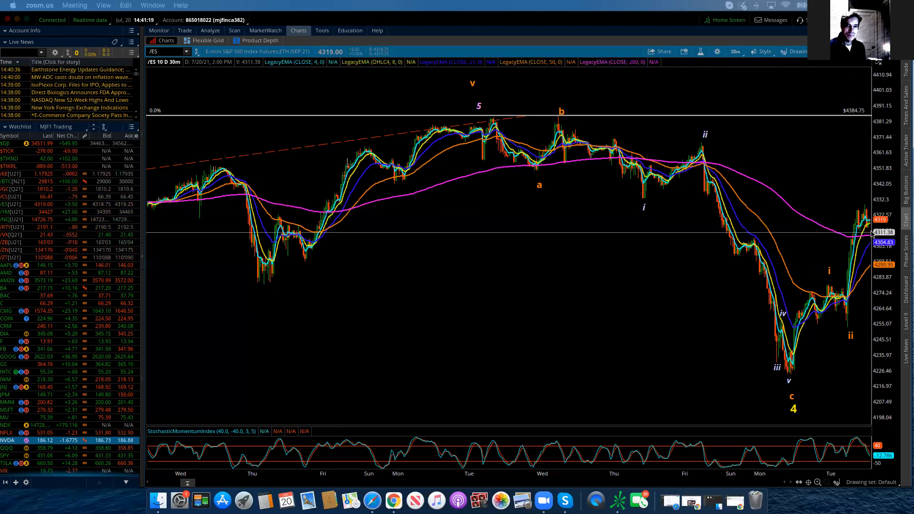
mouse_move(851, 169)
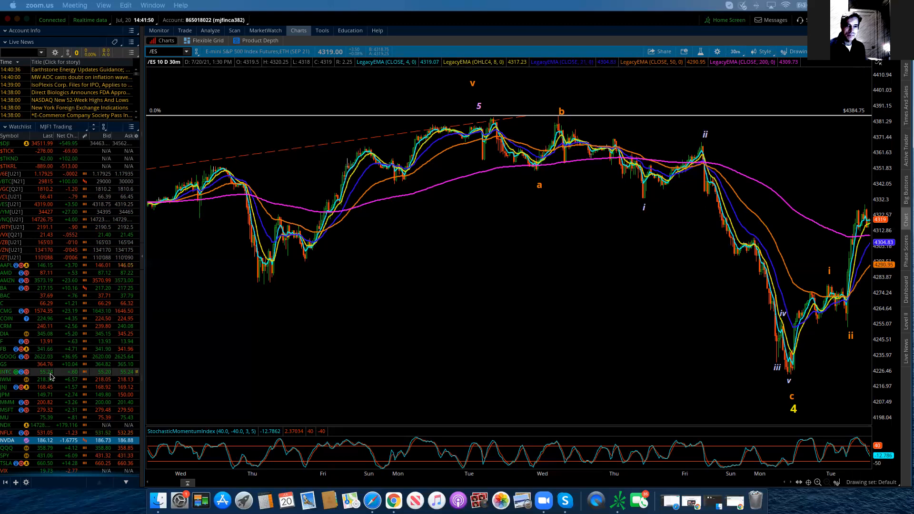
mouse_move(790, 386)
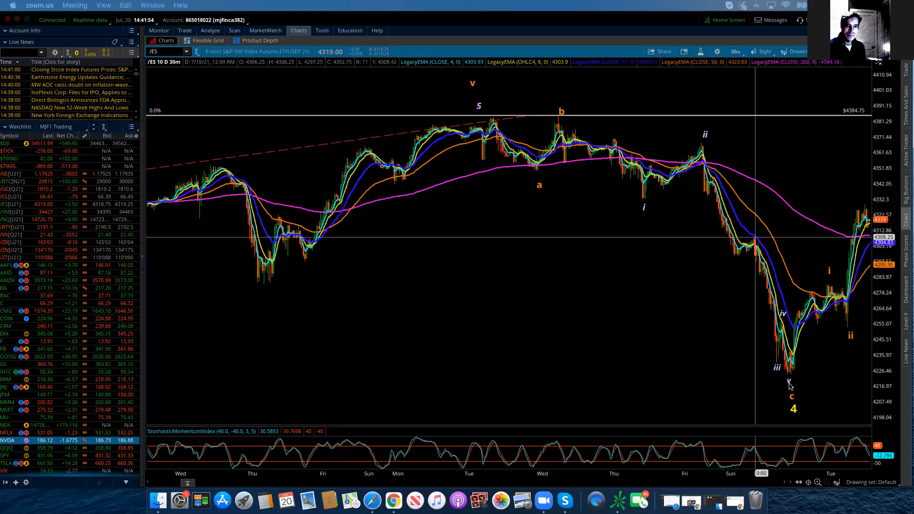
mouse_move(790, 373)
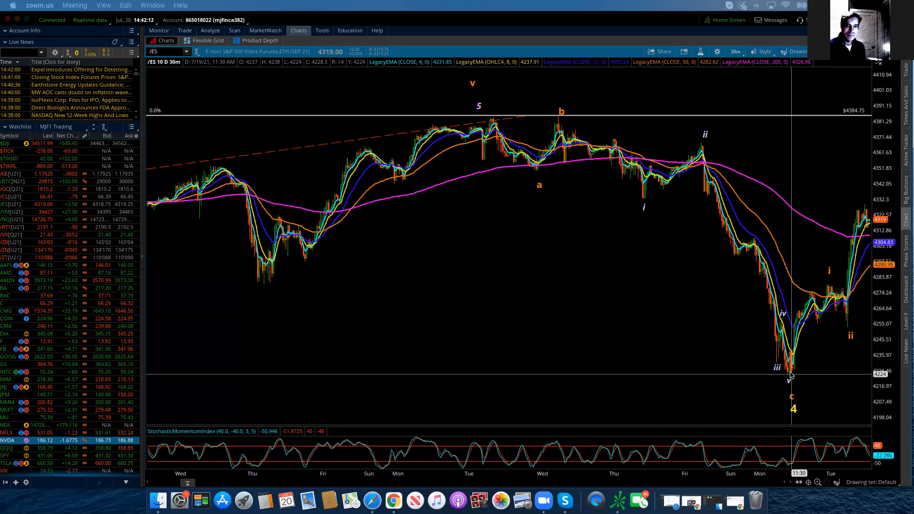
mouse_move(748, 229)
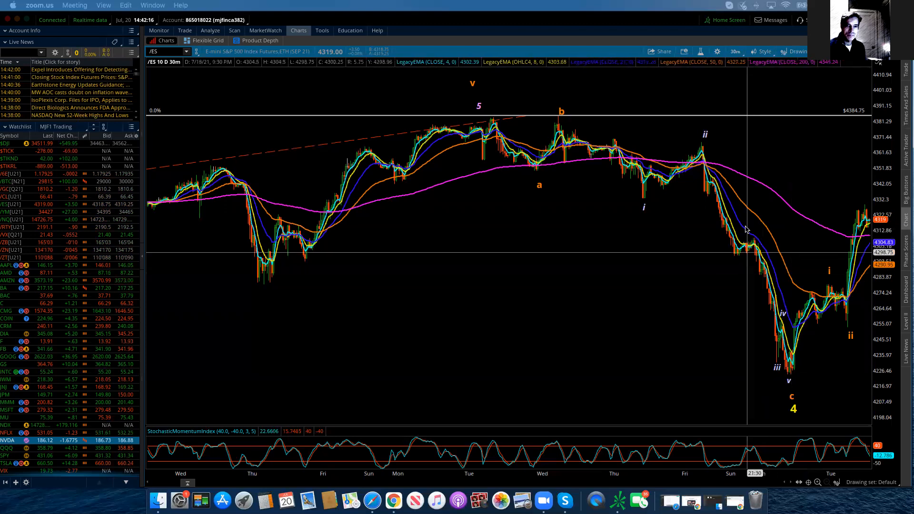
mouse_move(790, 378)
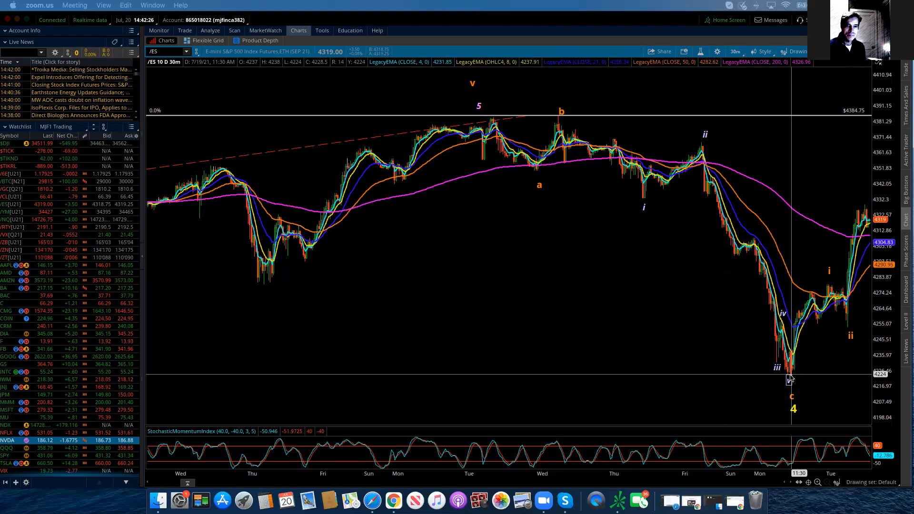
mouse_move(840, 314)
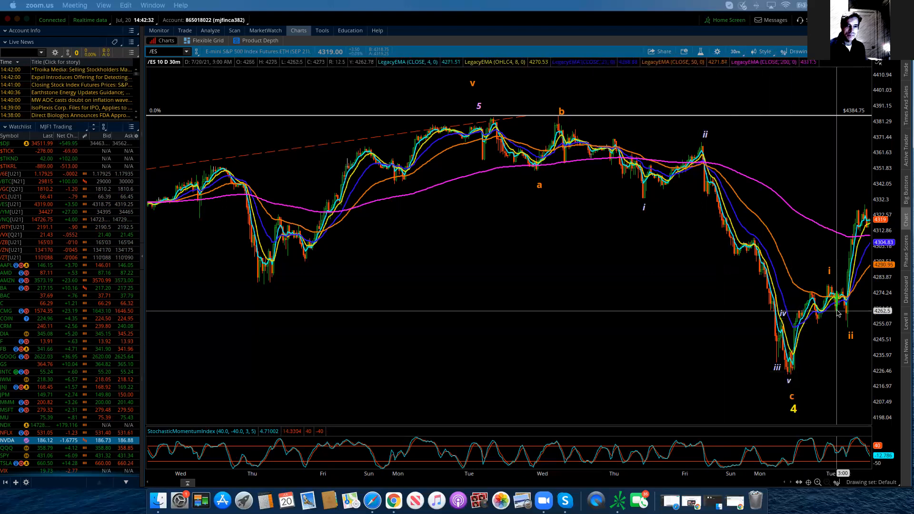
mouse_move(843, 203)
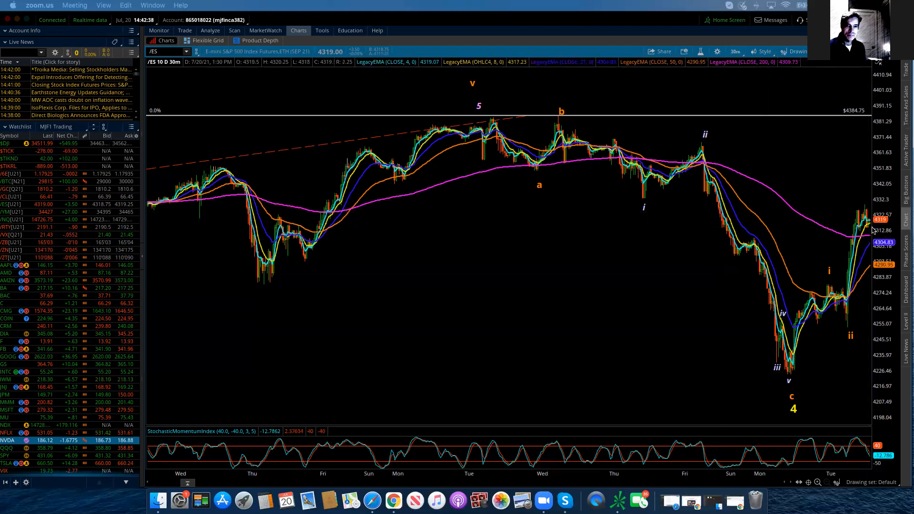
mouse_move(865, 204)
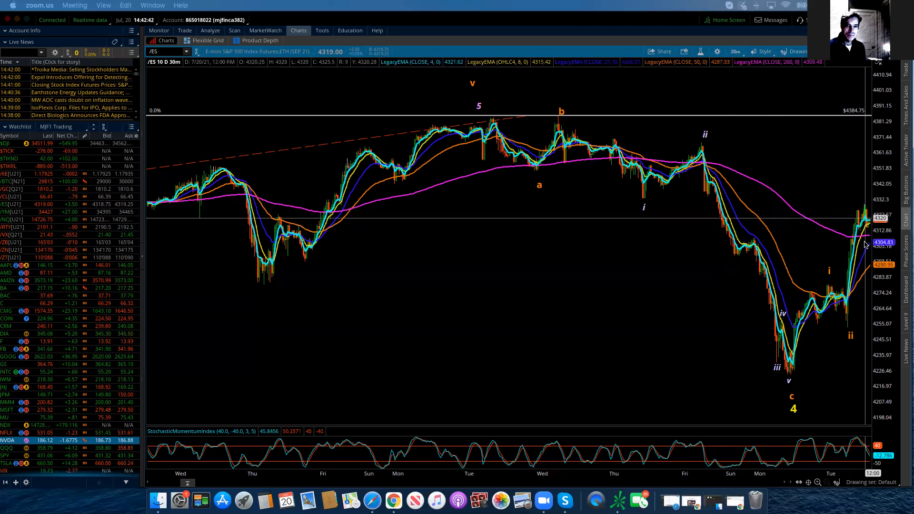
mouse_move(872, 211)
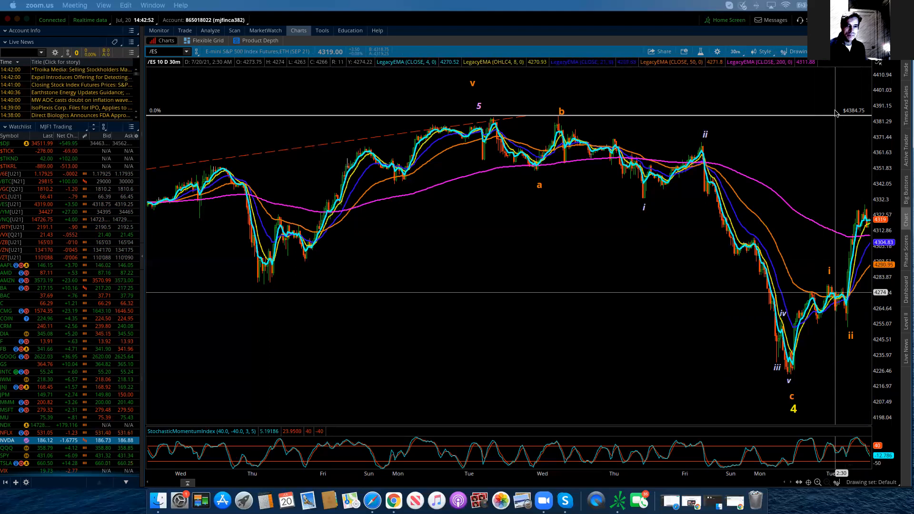
Switch the /ES chart to the 1 Y : 1D time frame
left_click(736, 51)
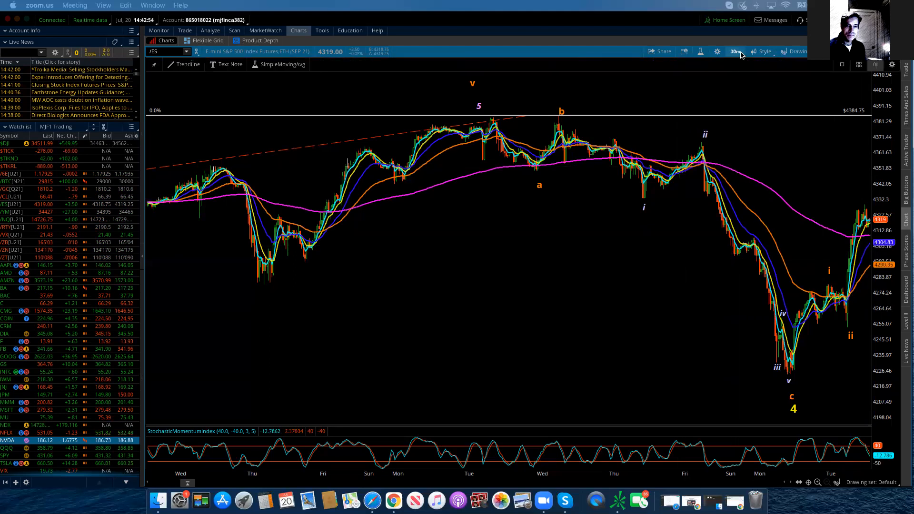
left_click(734, 51)
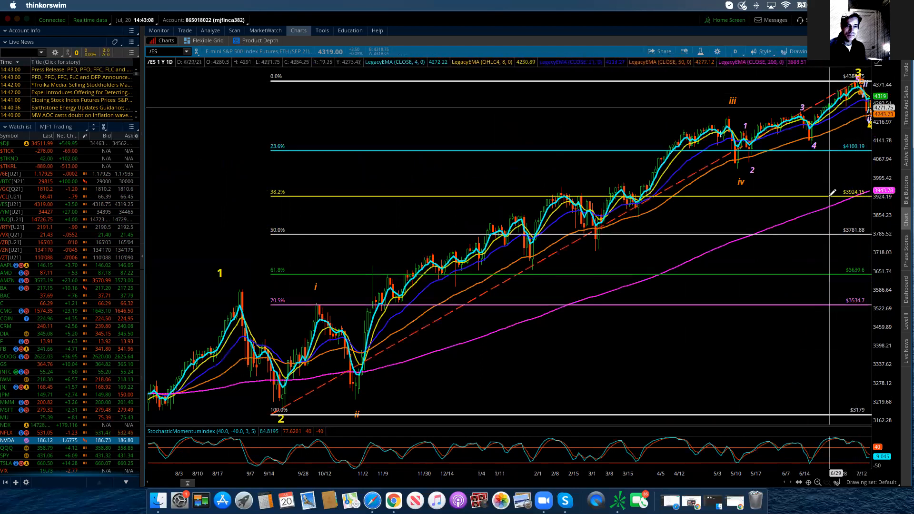
mouse_move(832, 192)
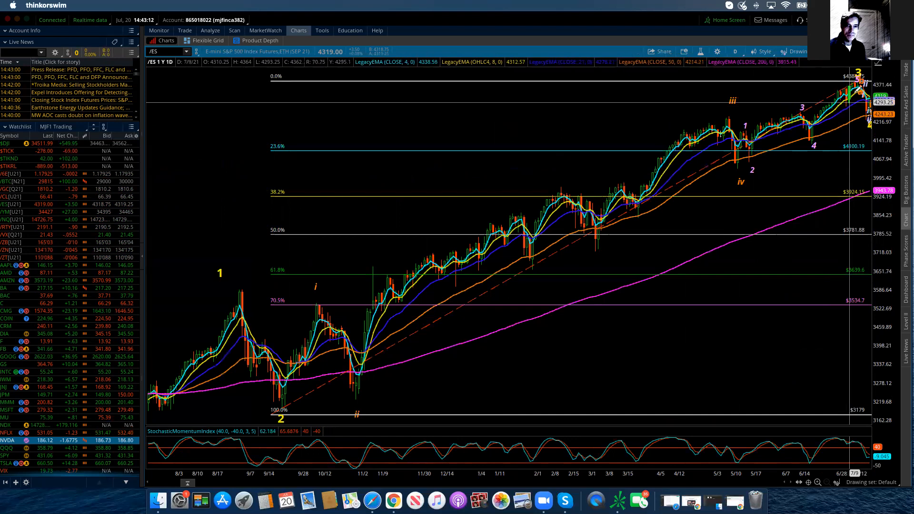
mouse_move(852, 105)
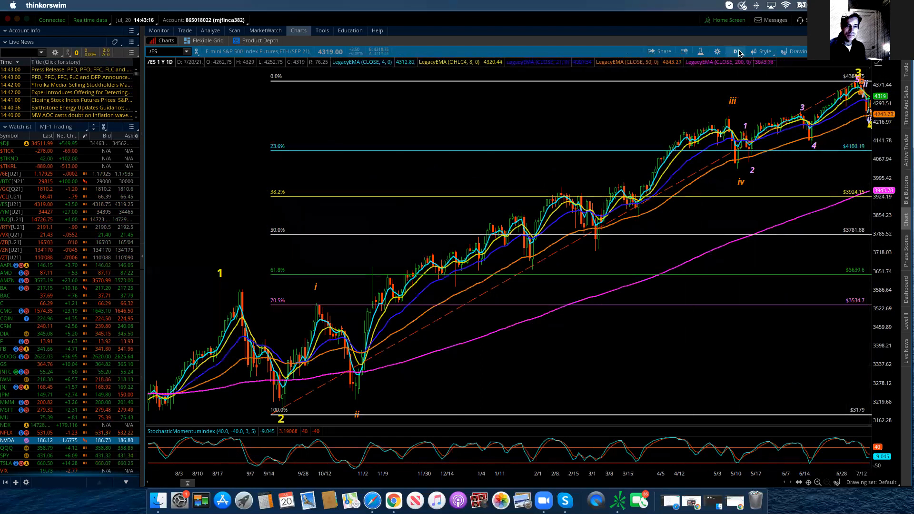
mouse_move(720, 124)
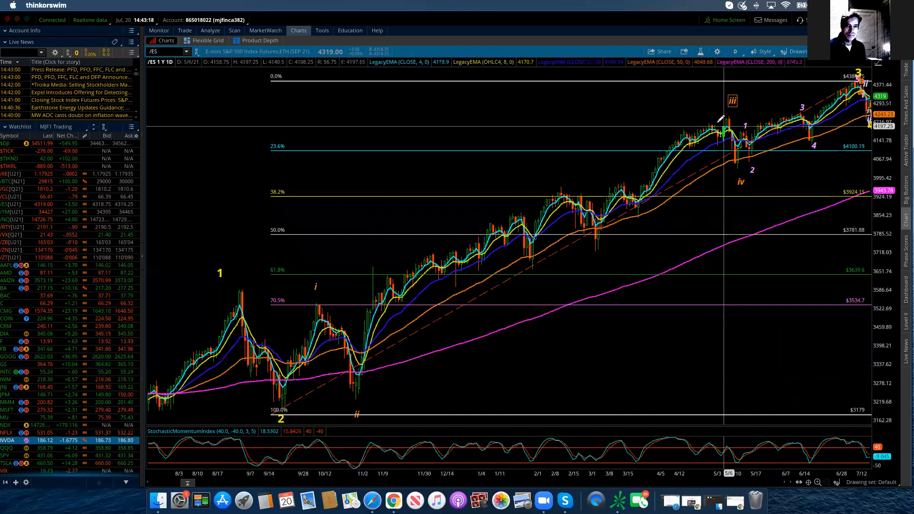
Bring up the context menu on the old Fibonacci levels to remove them
right_click(717, 157)
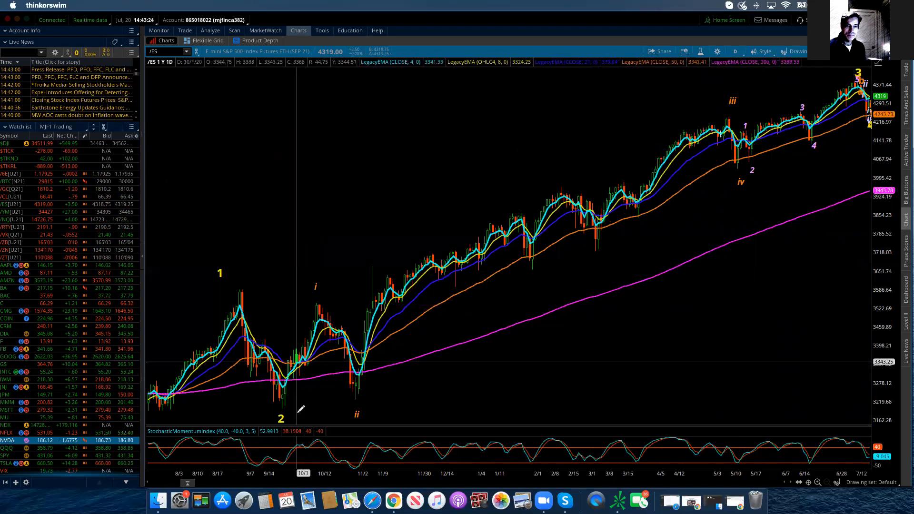
mouse_move(286, 405)
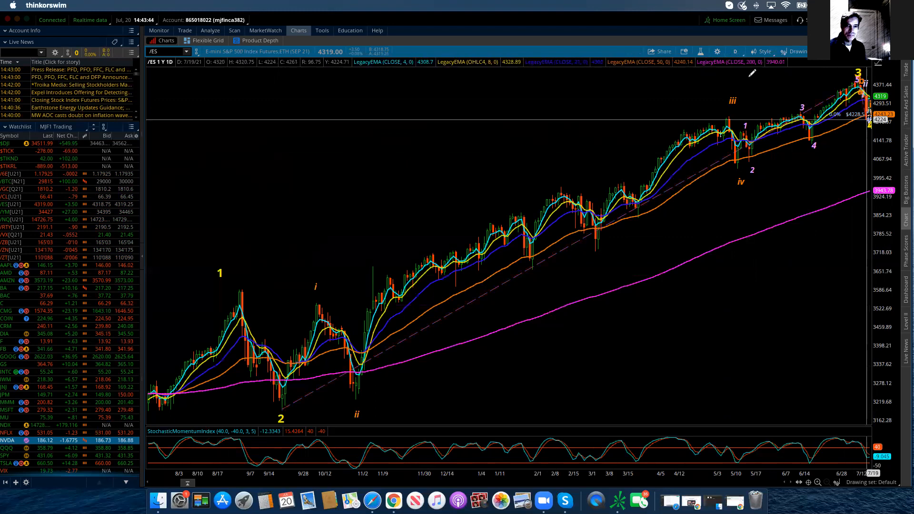
Switch the /ES chart to the 20 D : 1h time frame and select the Fibonacci extension drawing
left_click(736, 52)
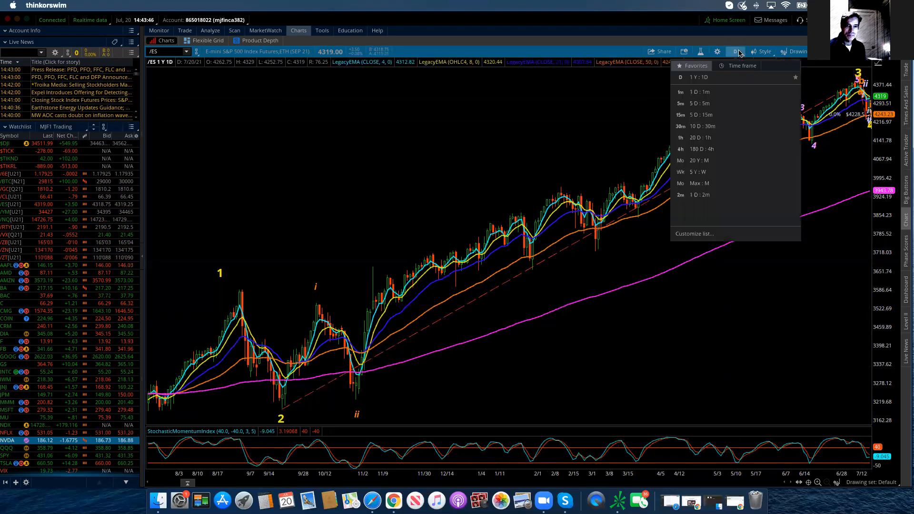
mouse_move(286, 402)
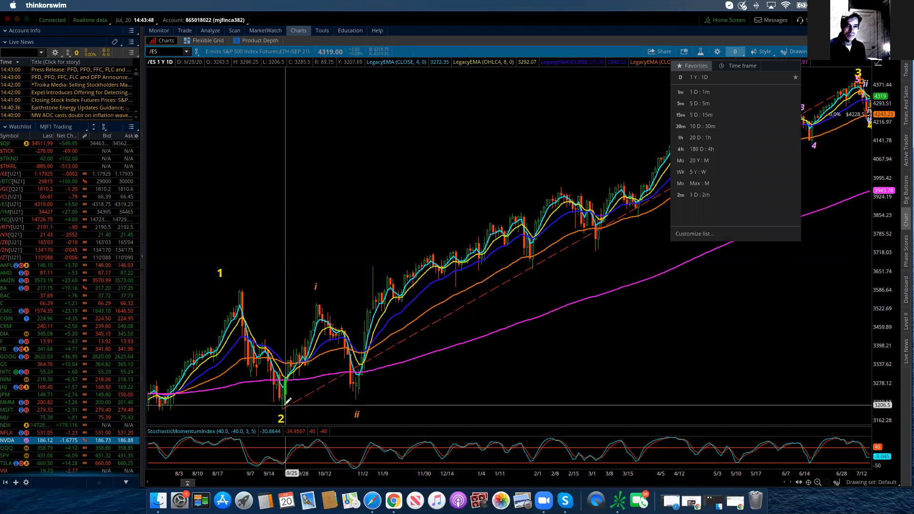
mouse_move(285, 405)
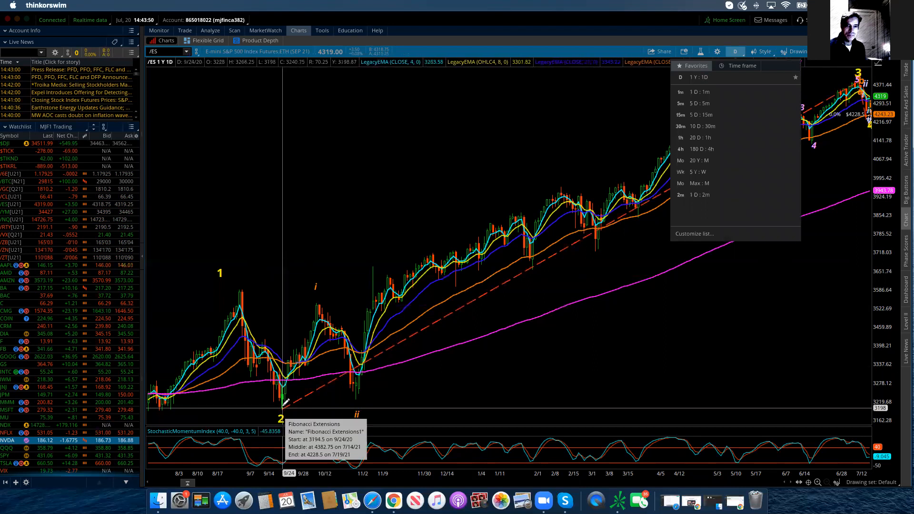
left_click(700, 114)
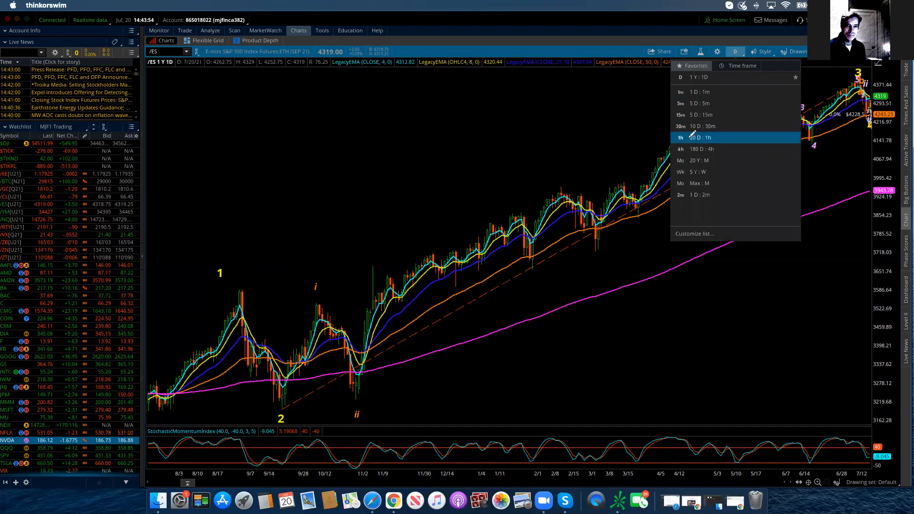
left_click(680, 137)
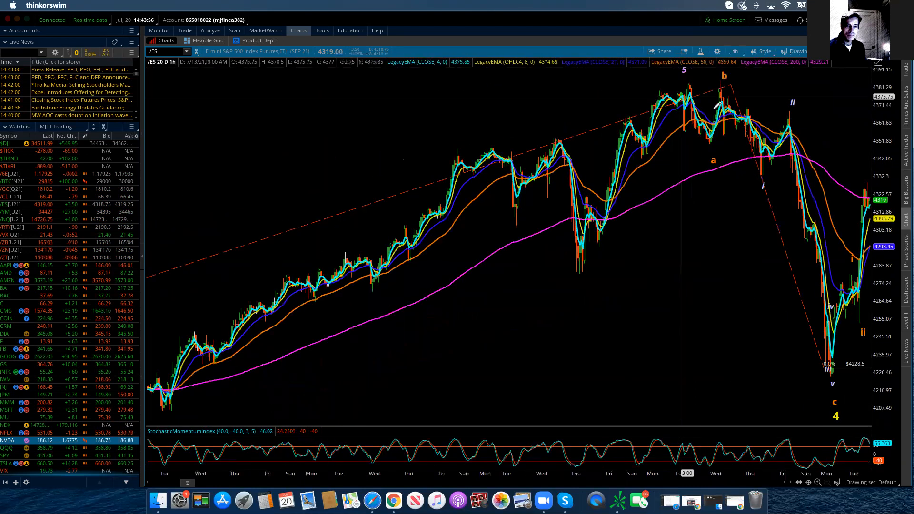
right_click(706, 105)
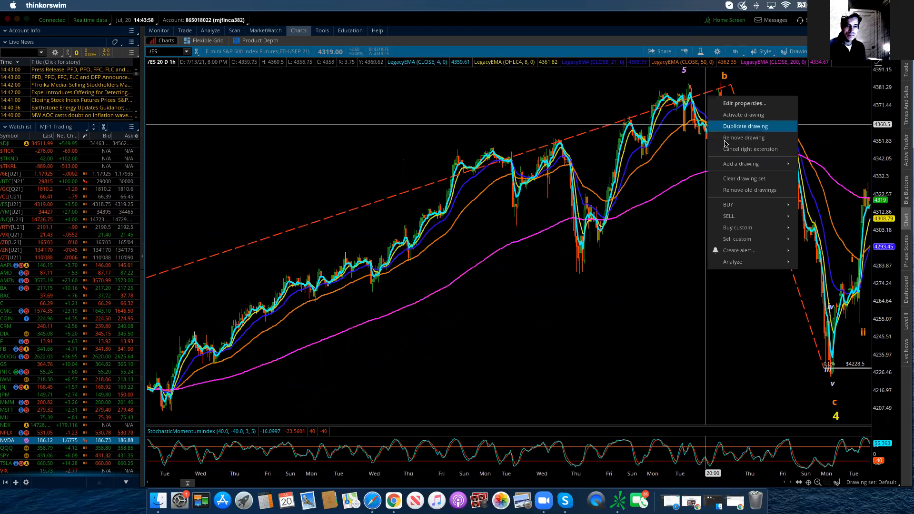
Edit the Fibonacci Extensions1 properties so its points sit at 4384.5 and 4224, and apply
left_click(744, 103)
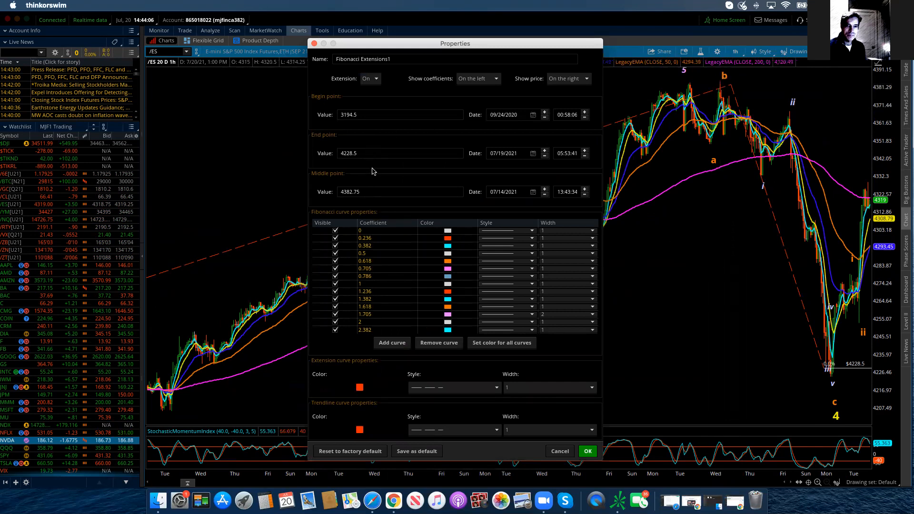
left_click(400, 192)
type("4384")
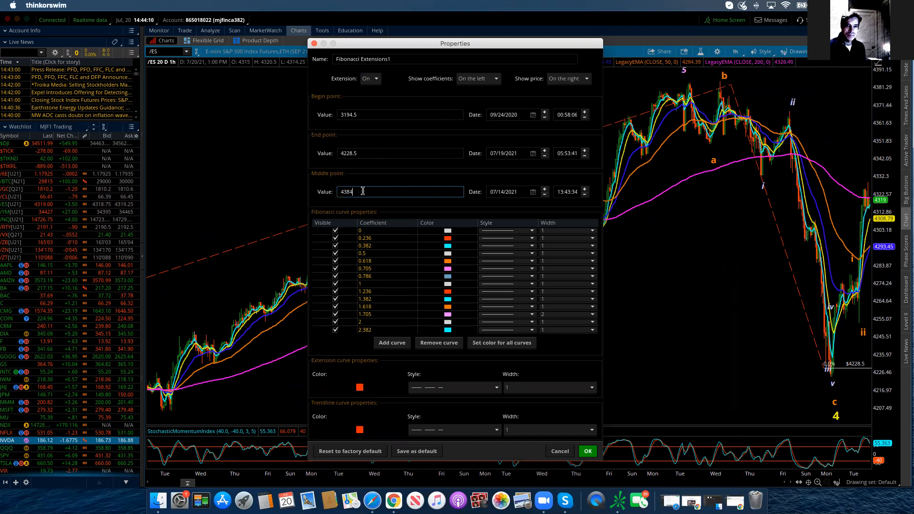
type(".50")
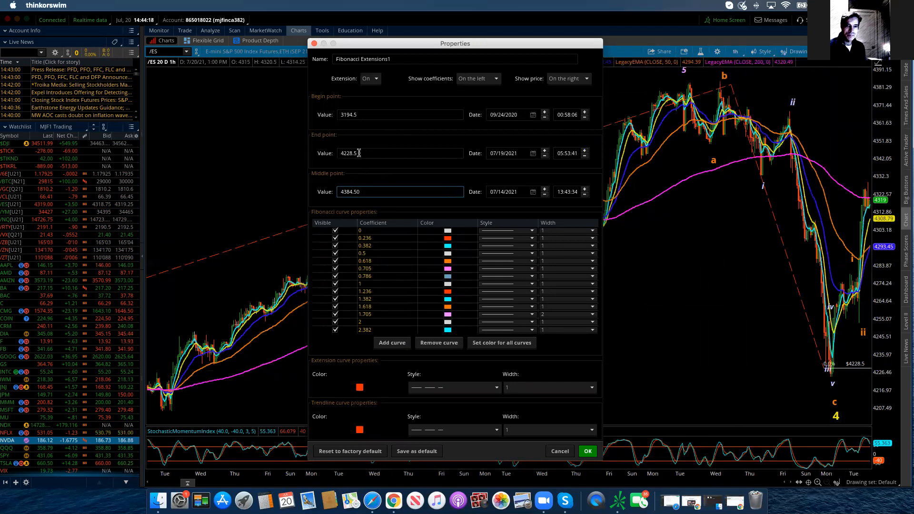
key("Backspace")
type("4")
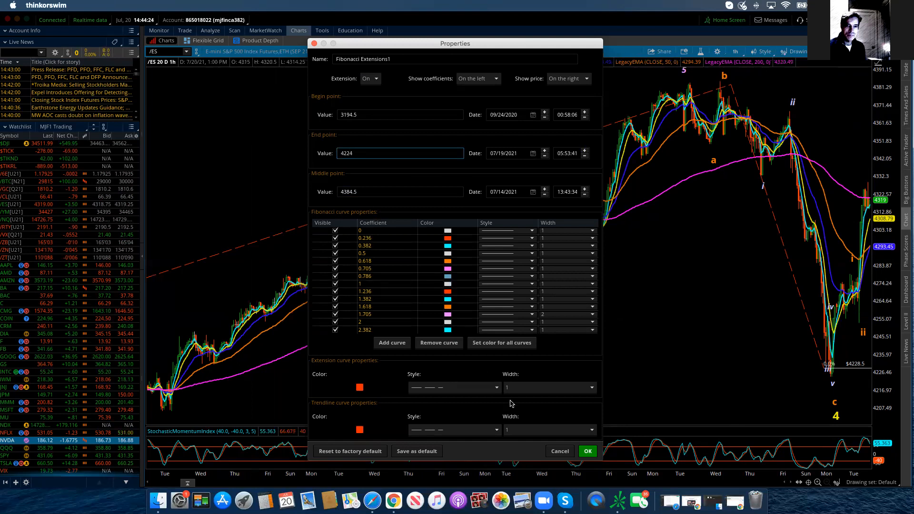
left_click(587, 451)
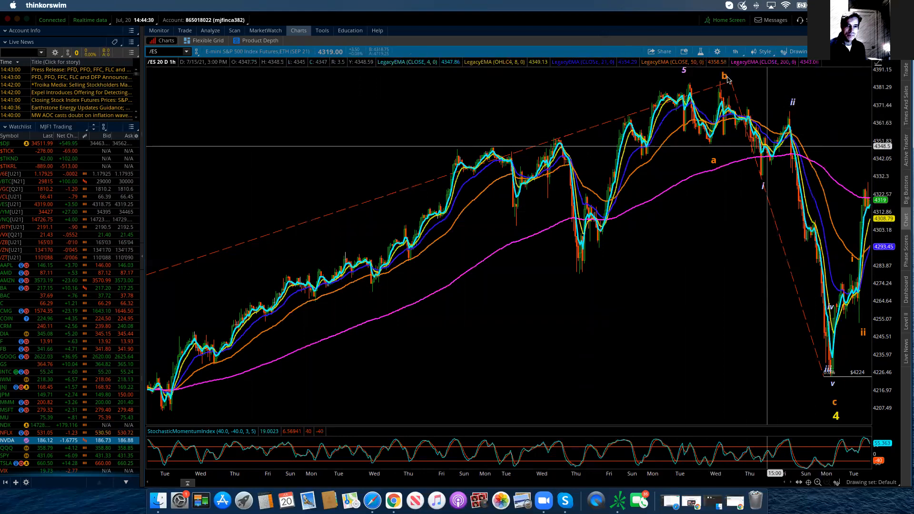
mouse_move(819, 251)
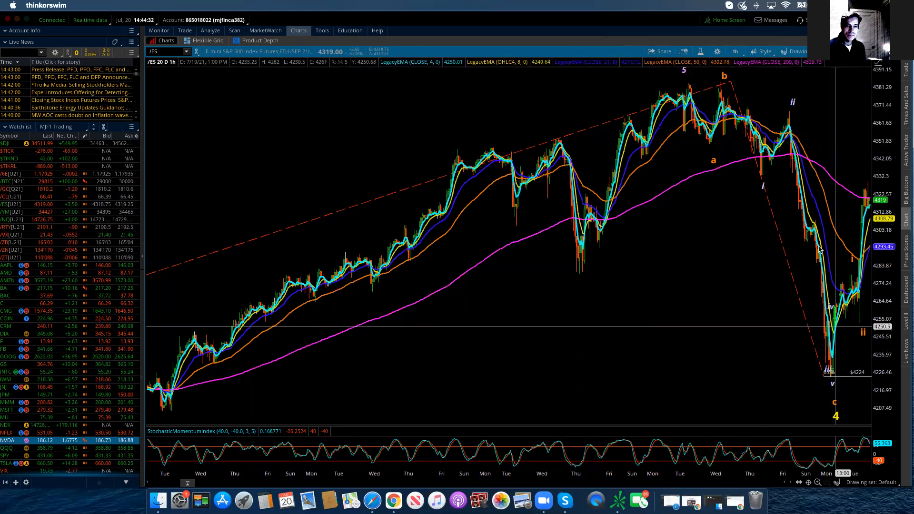
mouse_move(878, 97)
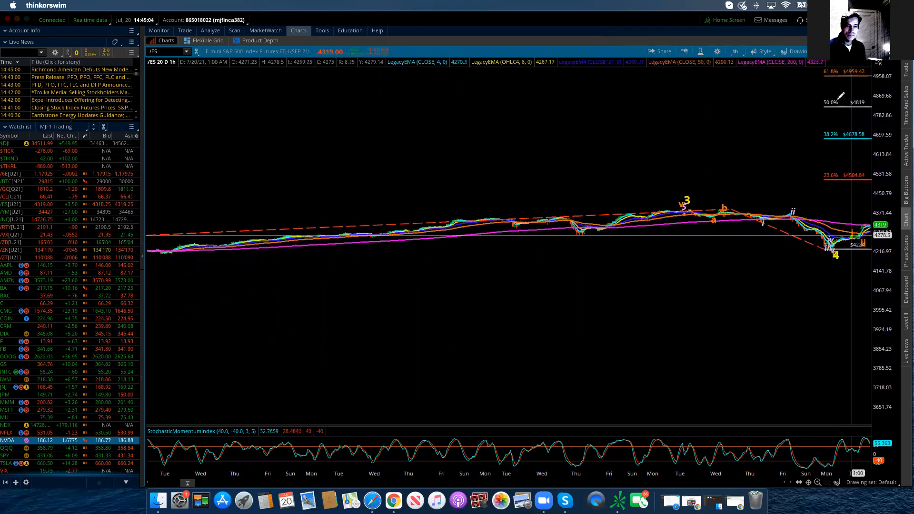
mouse_move(835, 233)
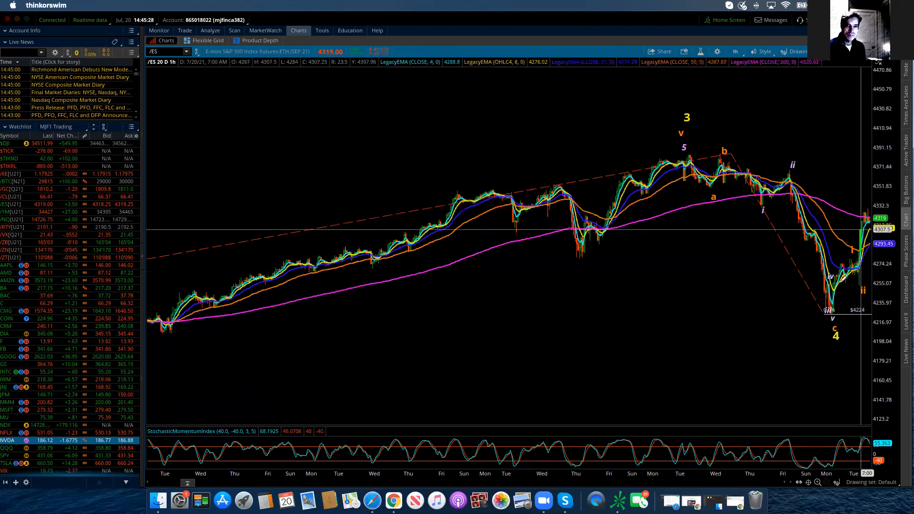
mouse_move(722, 158)
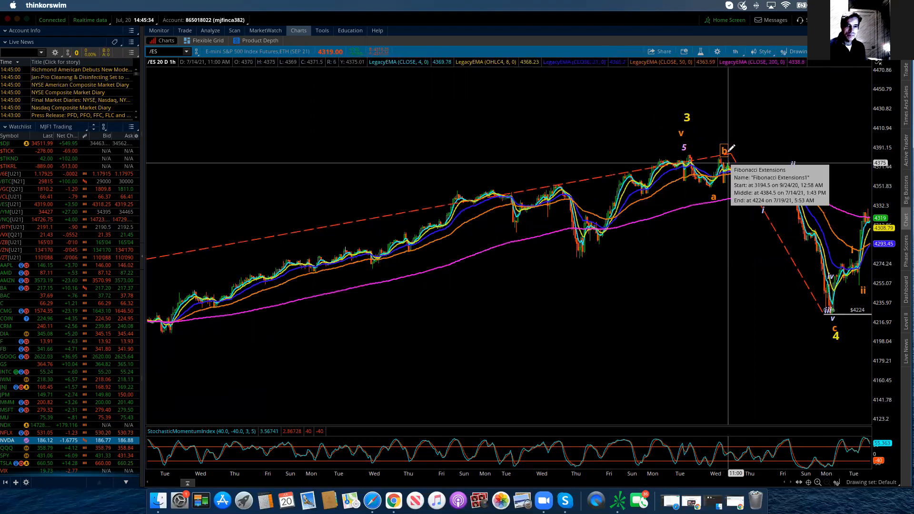
mouse_move(723, 151)
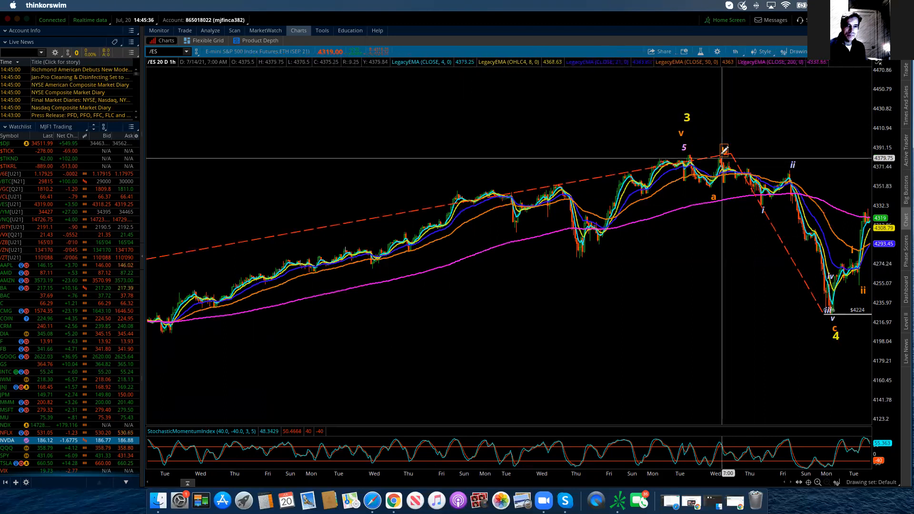
mouse_move(723, 148)
type("b")
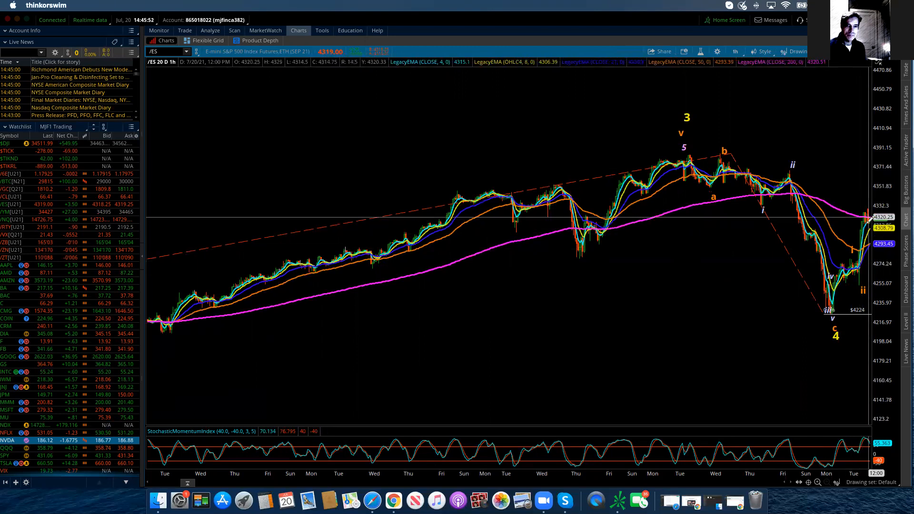
mouse_move(873, 166)
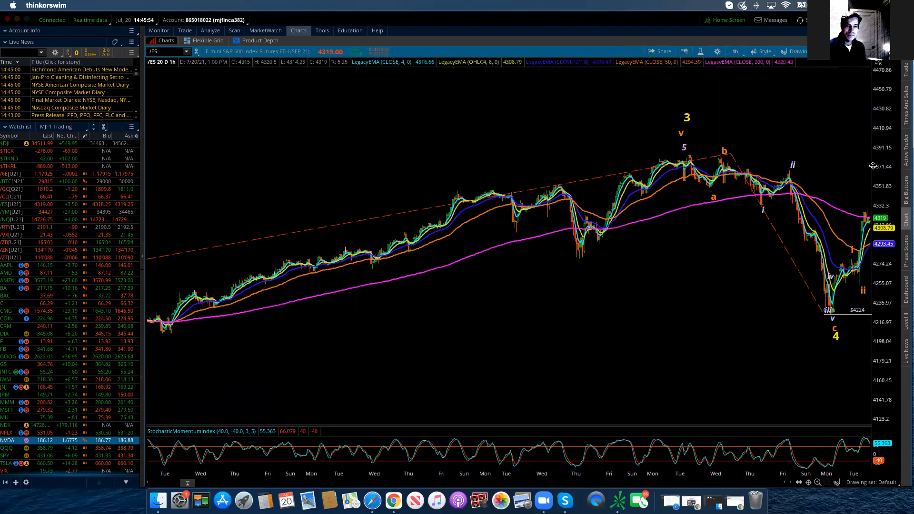
mouse_move(868, 164)
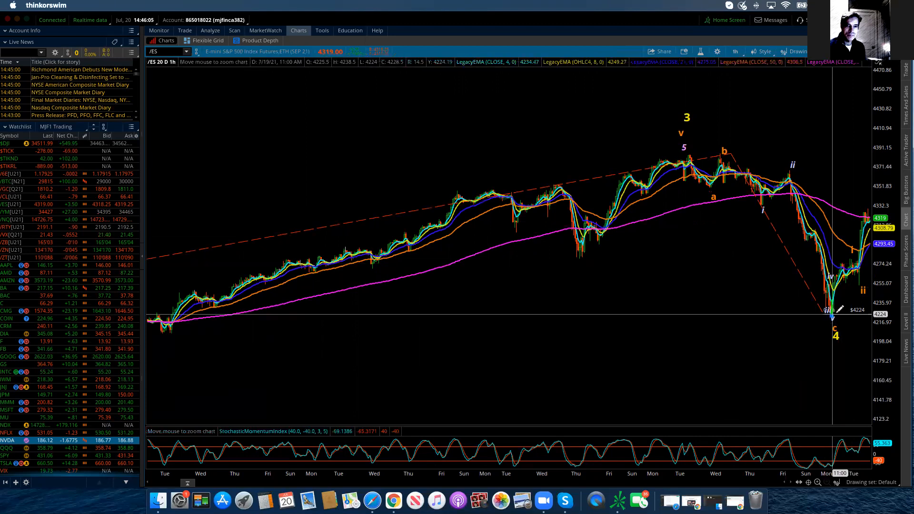
mouse_move(828, 268)
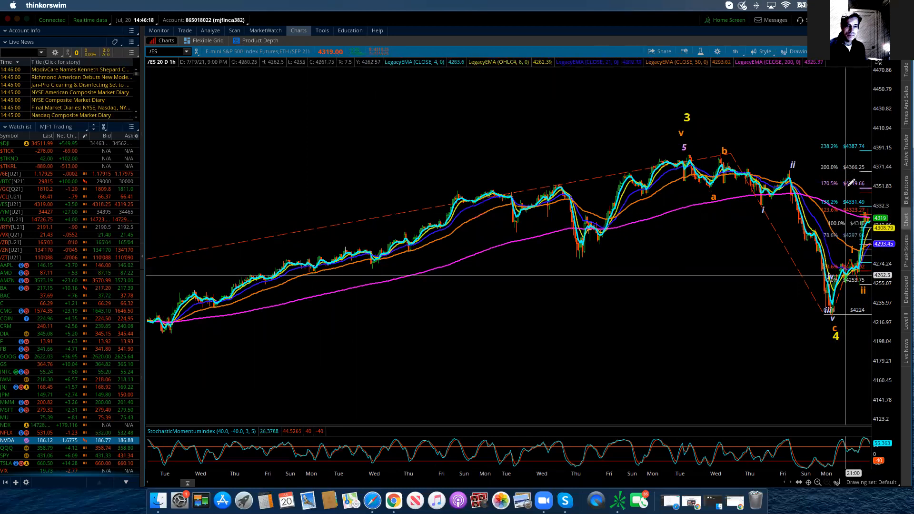
mouse_move(857, 237)
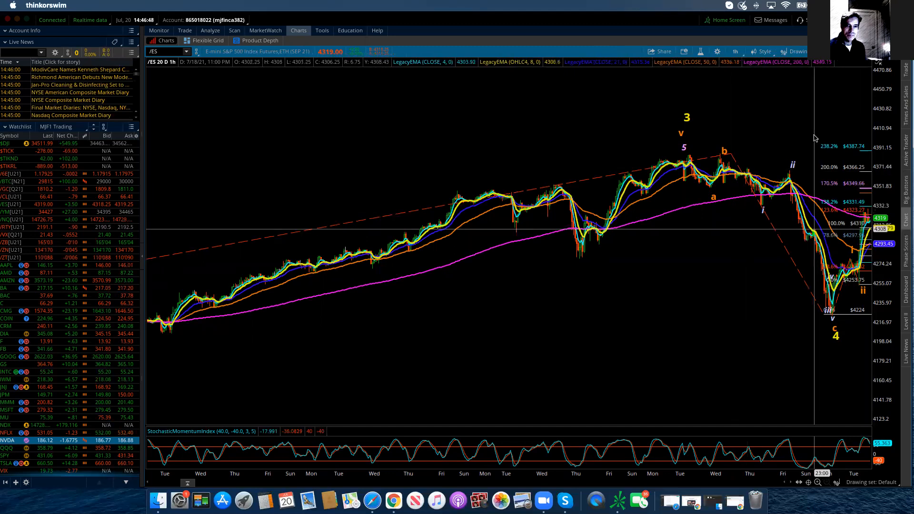
mouse_move(777, 177)
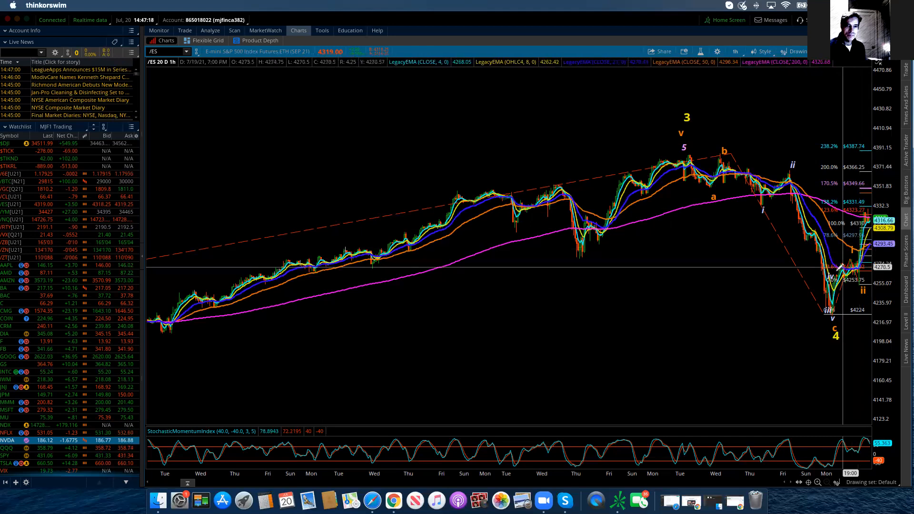
mouse_move(833, 275)
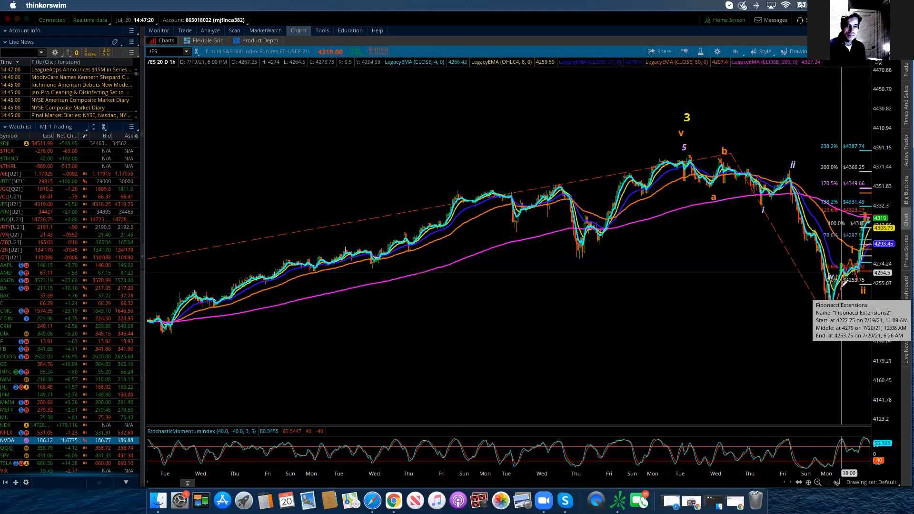
Delete the second Fibonacci extension via Remove drawing, leaving only the wave count
right_click(823, 297)
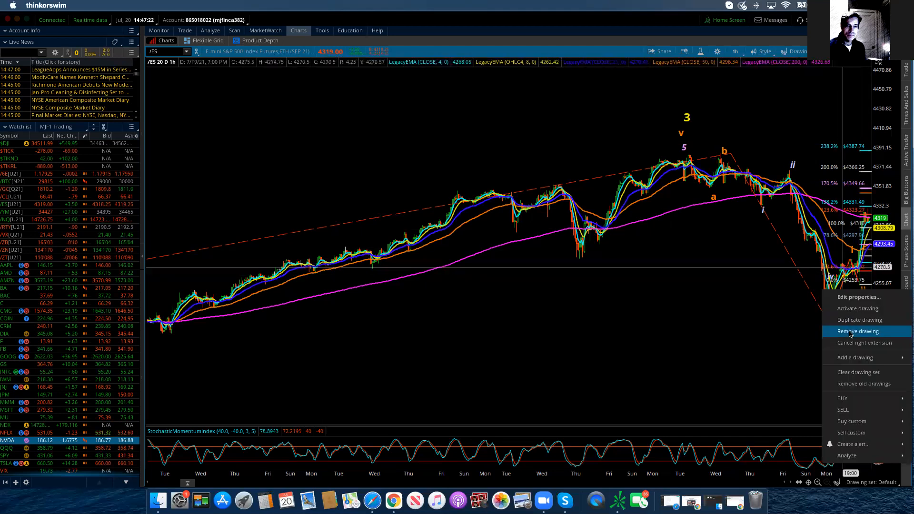
left_click(858, 332)
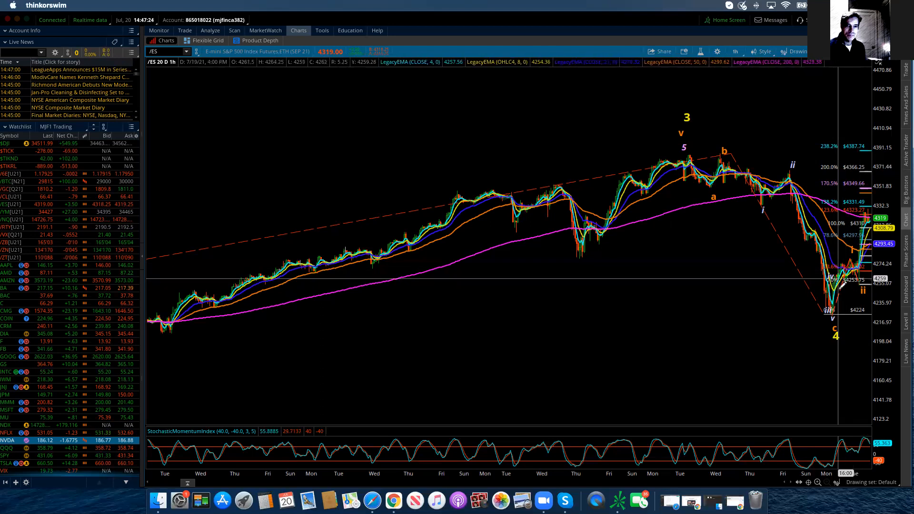
right_click(834, 292)
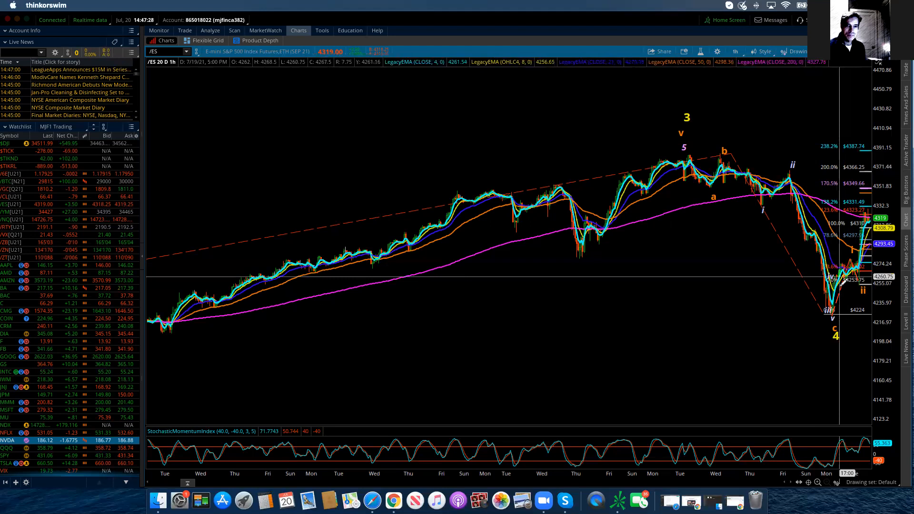
mouse_move(873, 333)
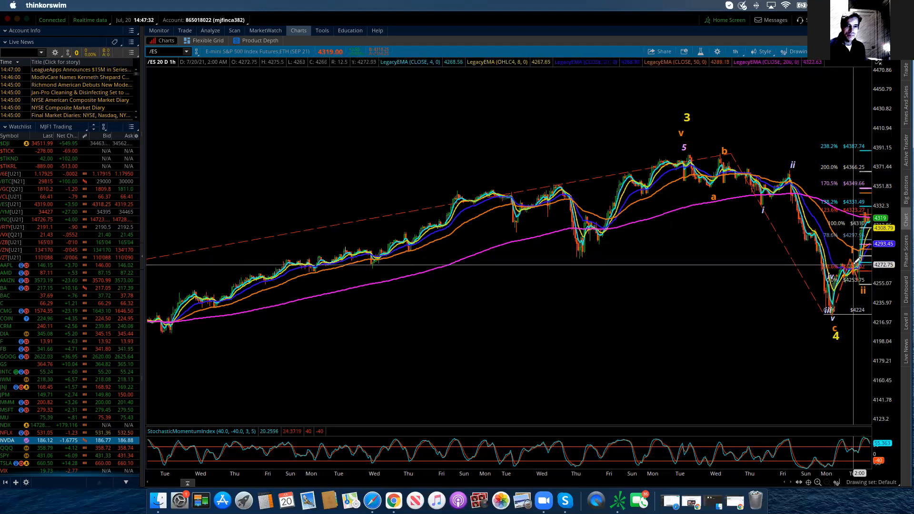
right_click(854, 267)
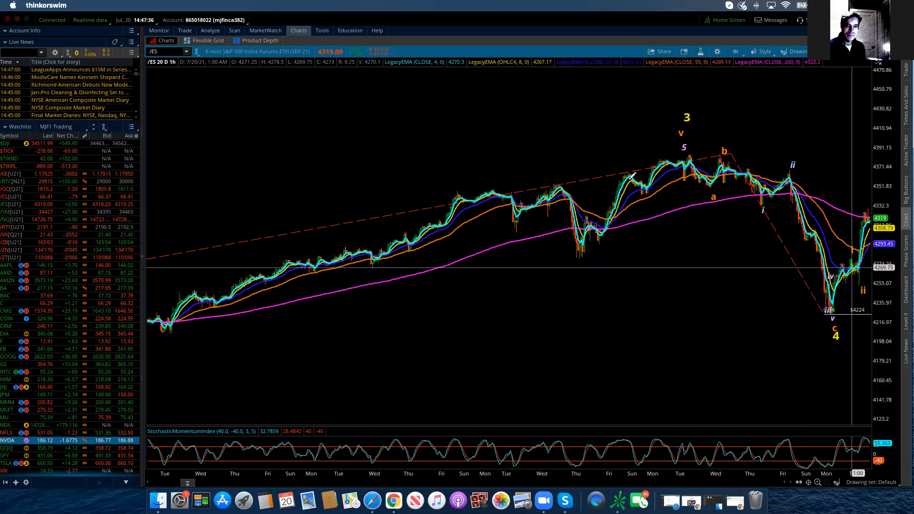
mouse_move(561, 238)
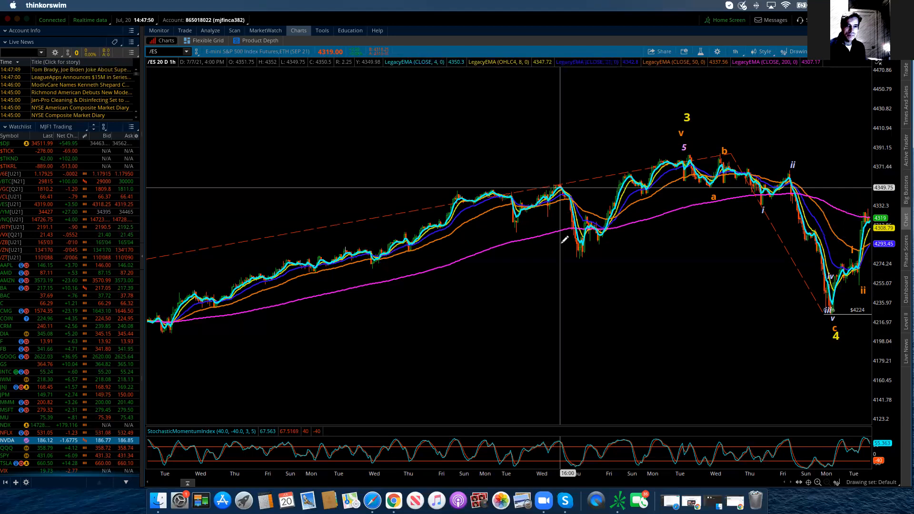
mouse_move(714, 334)
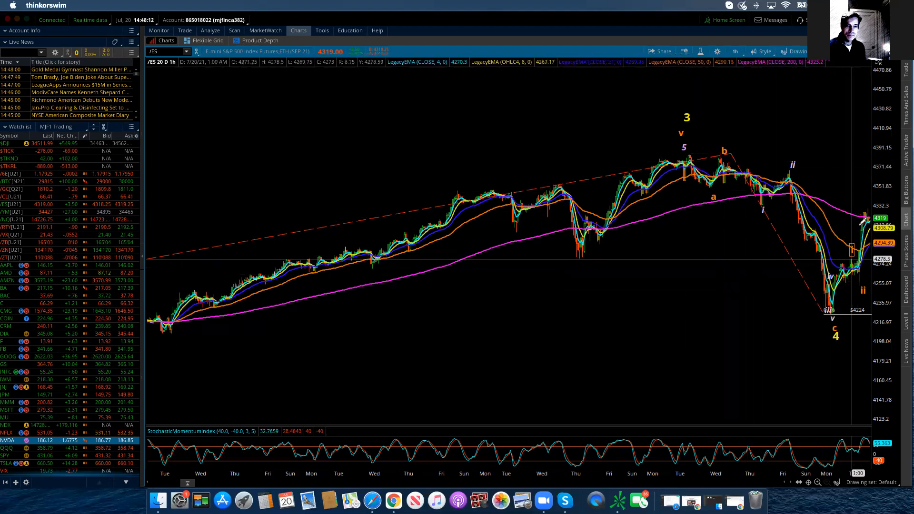
mouse_move(705, 175)
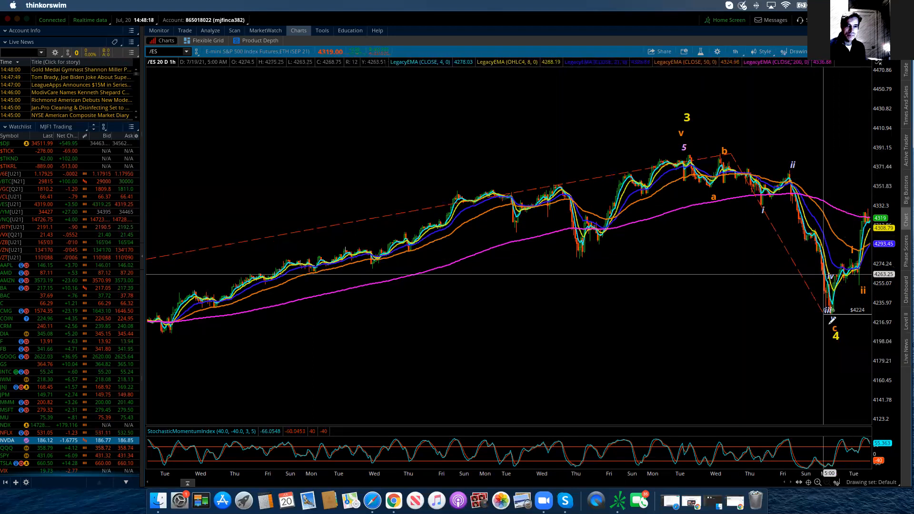
mouse_move(832, 335)
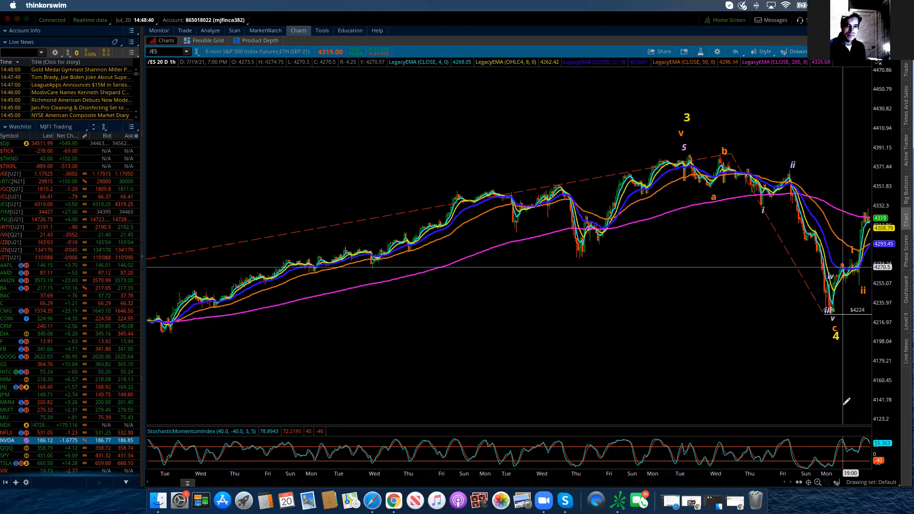
mouse_move(832, 426)
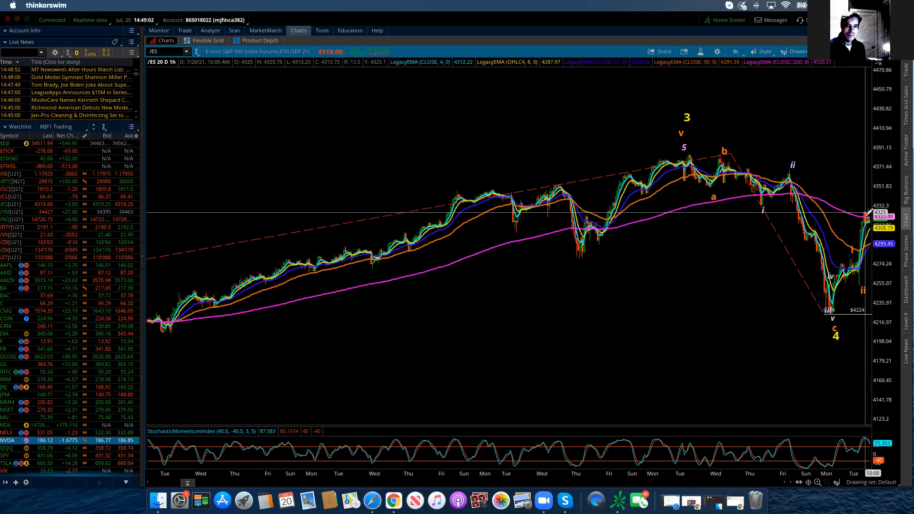
mouse_move(831, 153)
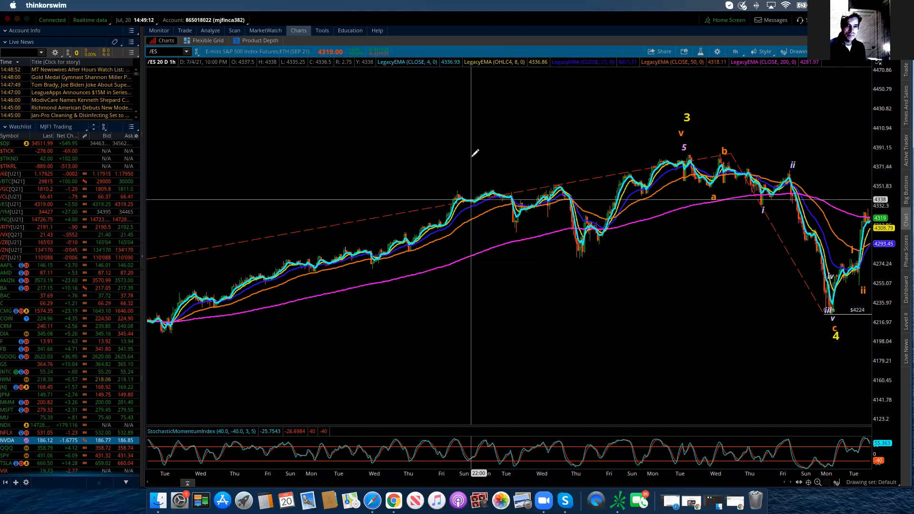
mouse_move(840, 247)
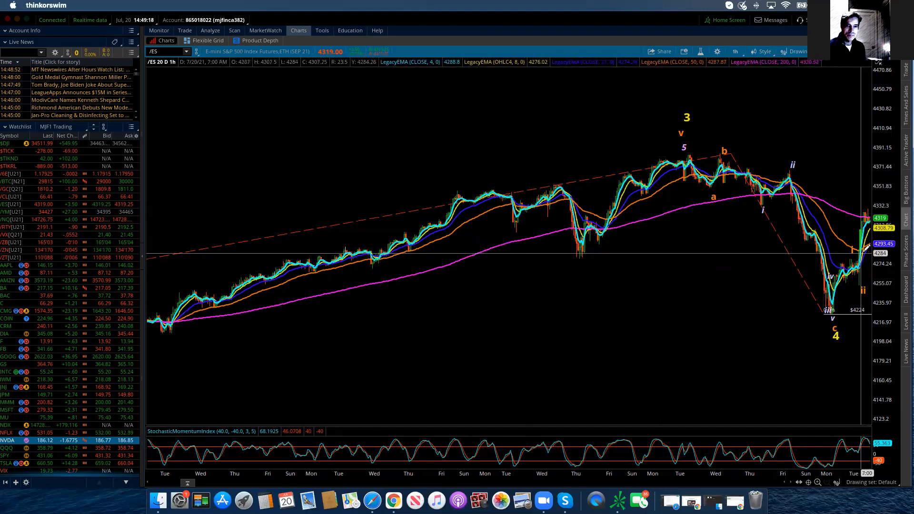
mouse_move(842, 274)
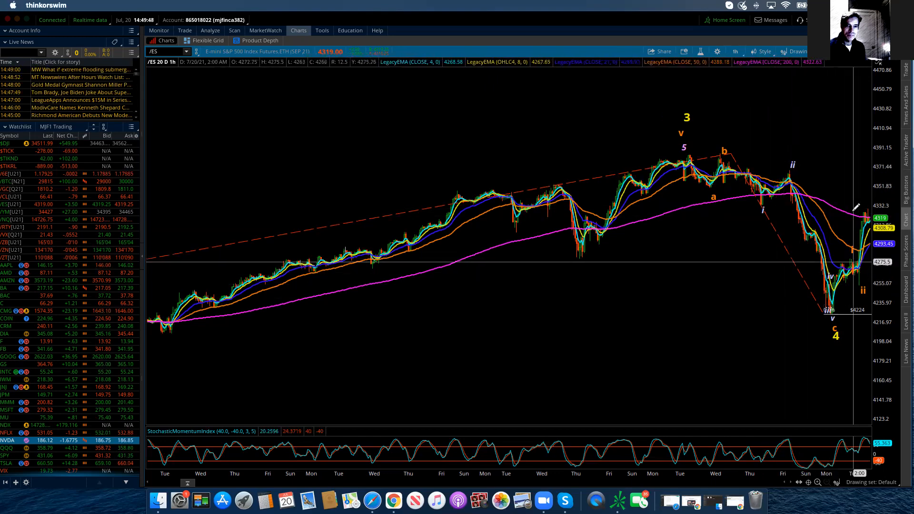
mouse_move(714, 146)
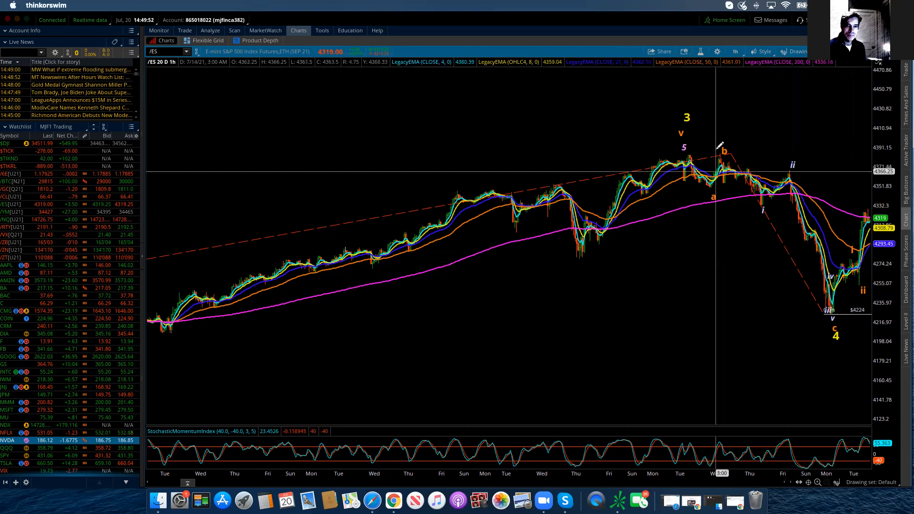